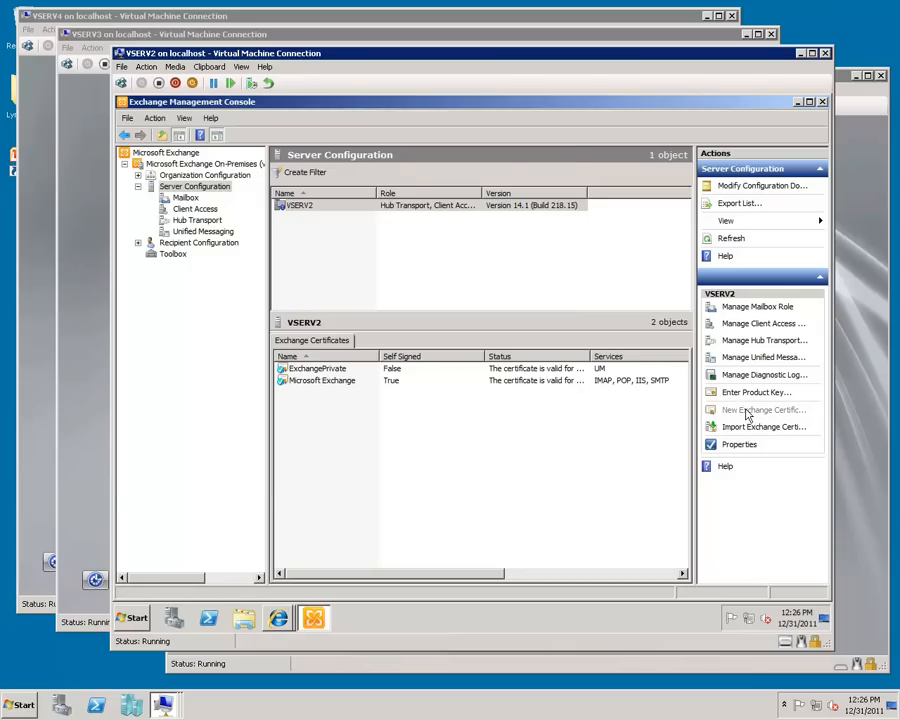
Start a new Exchange certificate named ExchangePublic and advance to the Exchange configuration page
click(762, 409)
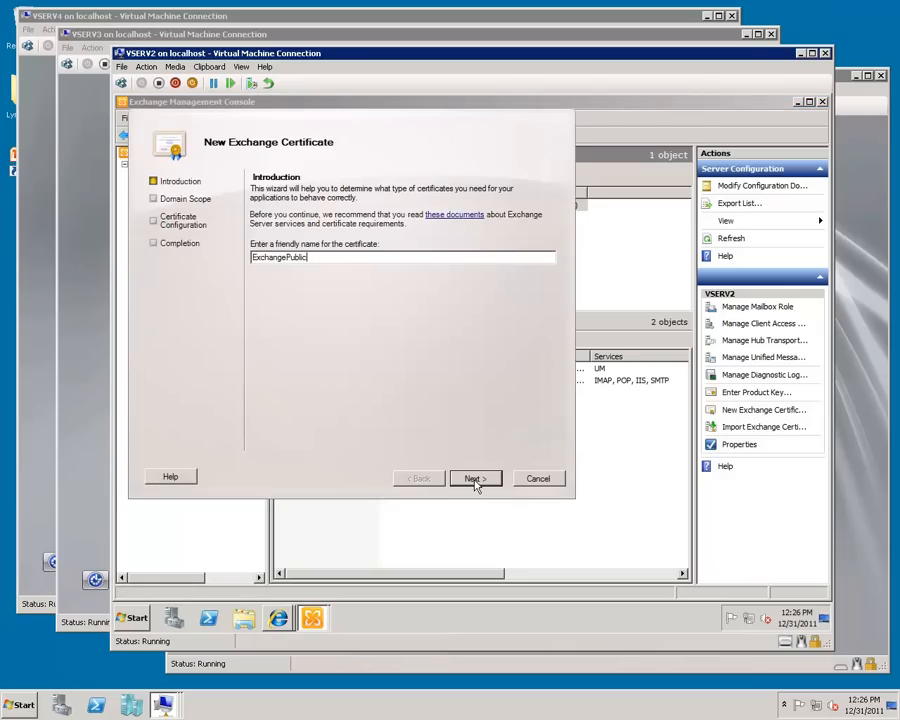
click(475, 478)
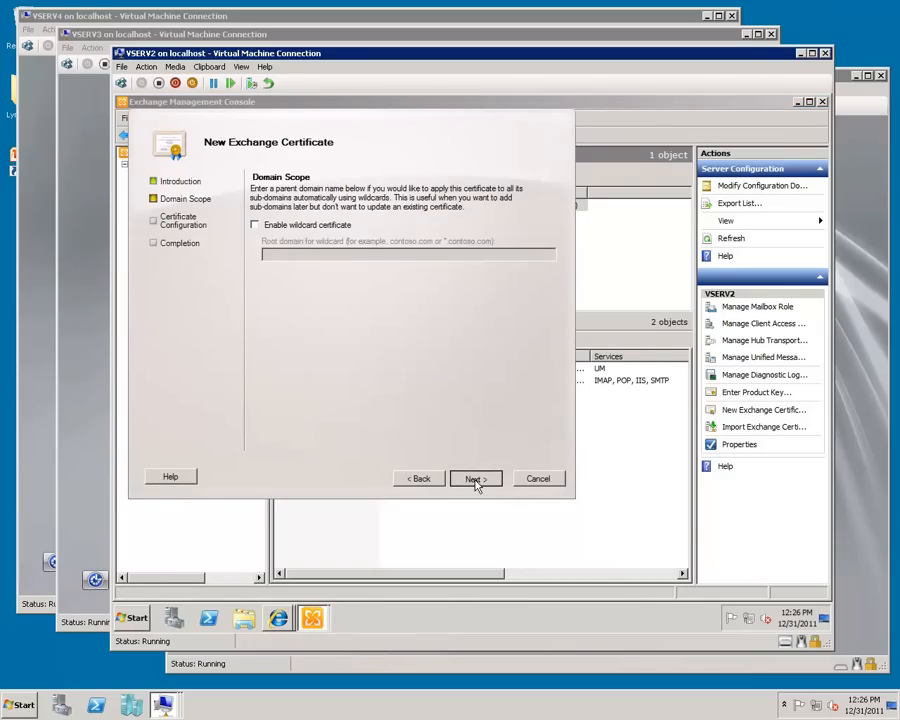
click(474, 478)
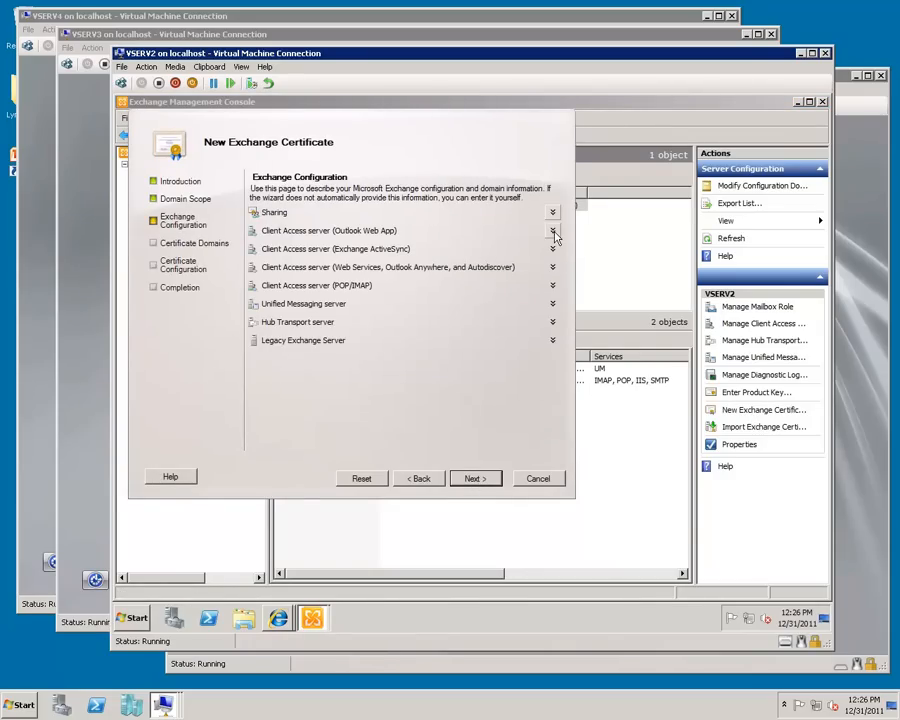
Mark Outlook Web App as used on intranet and internet, and expand the ActiveSync settings
click(552, 231)
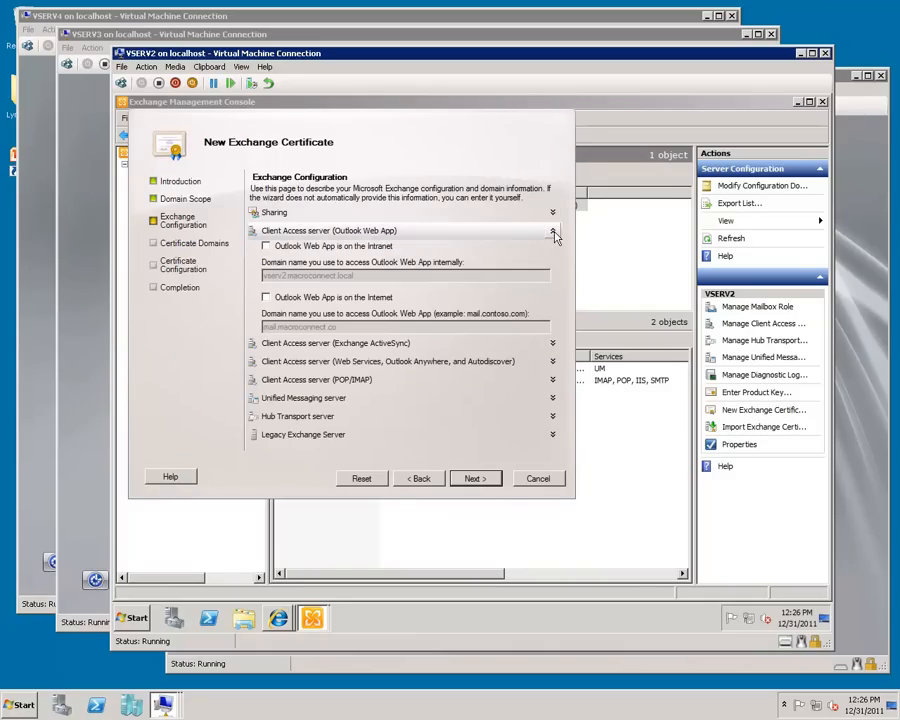
click(266, 246)
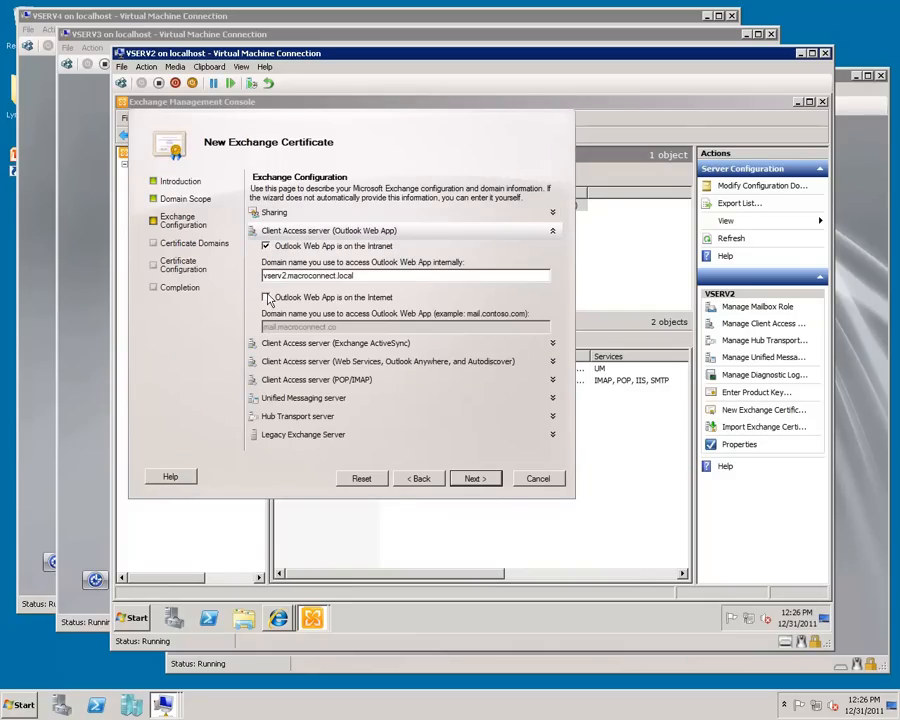
click(266, 297)
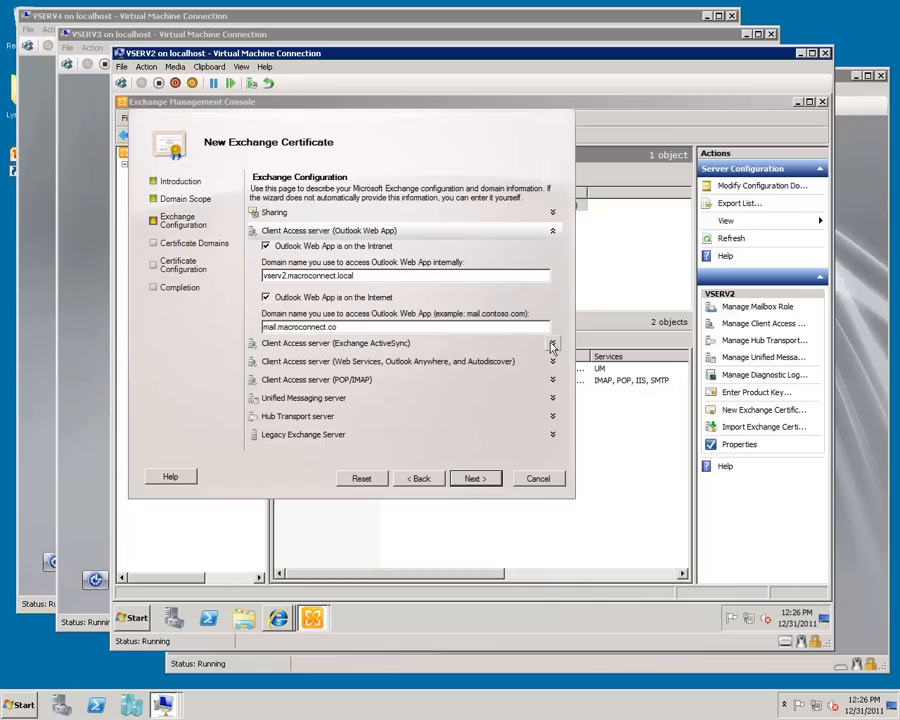
click(552, 343)
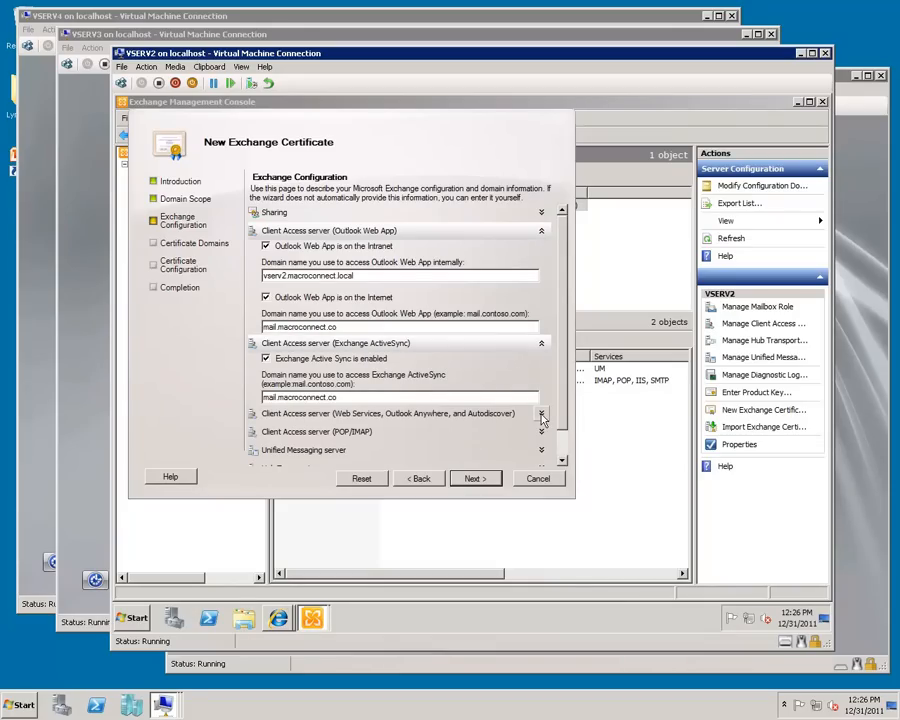
scroll(down, 3)
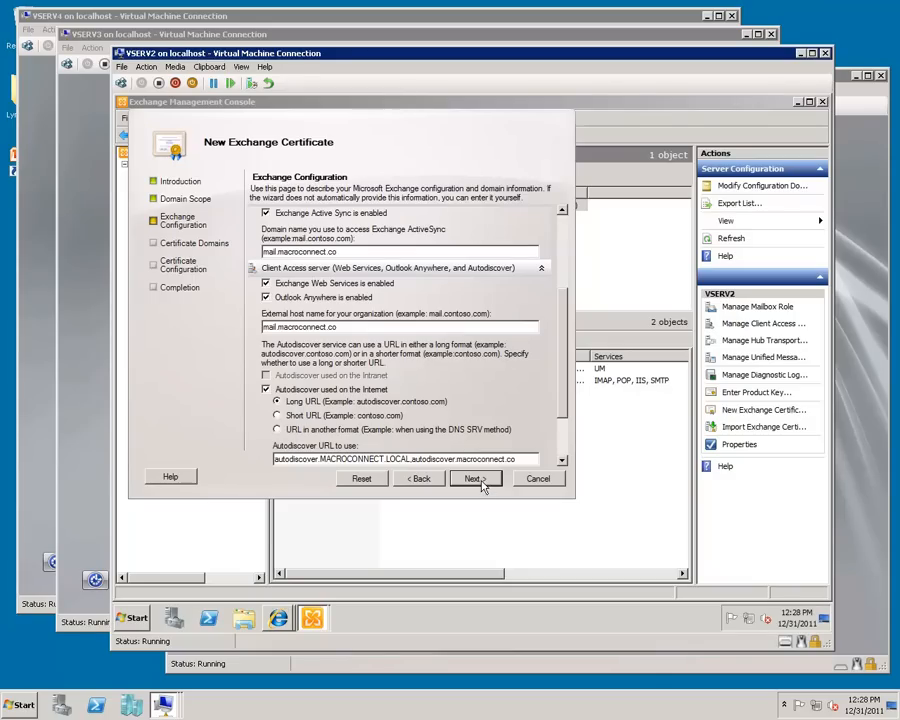
Accept the certificate domains and organization details, generate C:\certpublic.txt, and finish the wizard
click(473, 478)
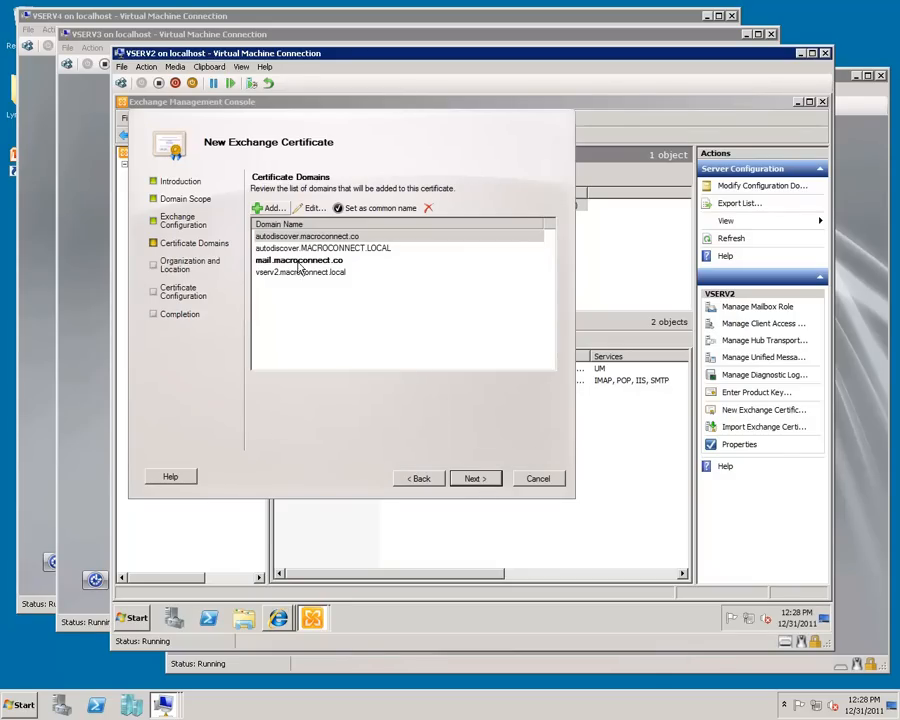
mouse_move(472, 428)
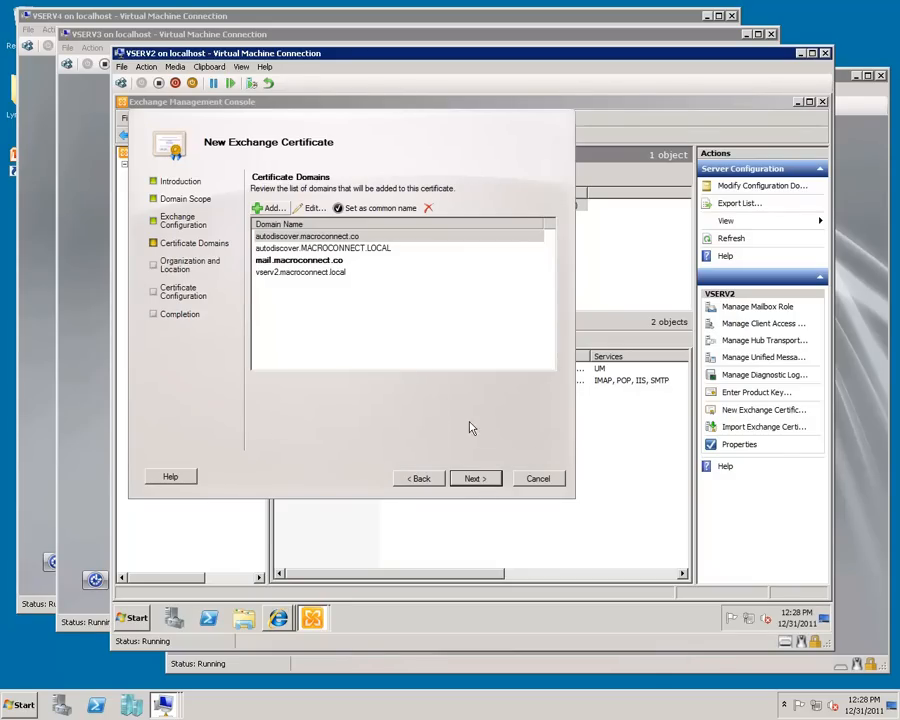
click(474, 478)
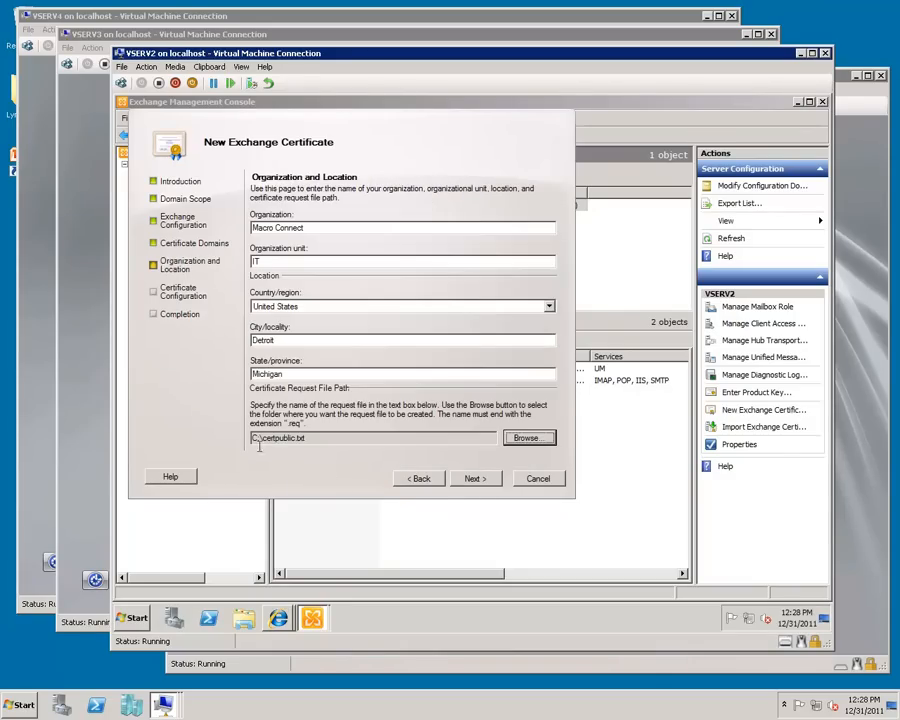
mouse_move(452, 483)
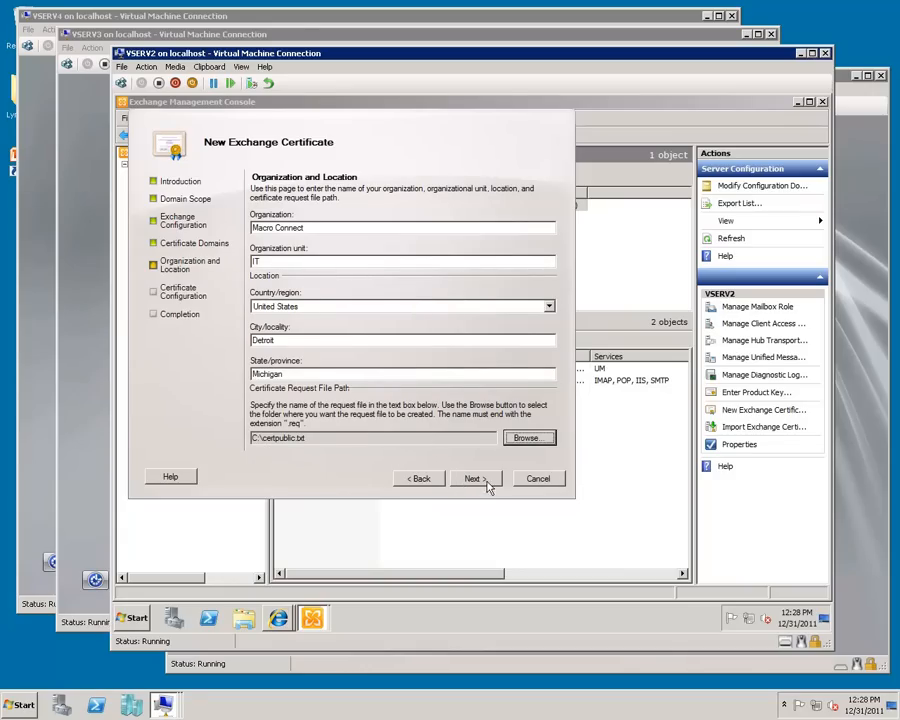
click(473, 478)
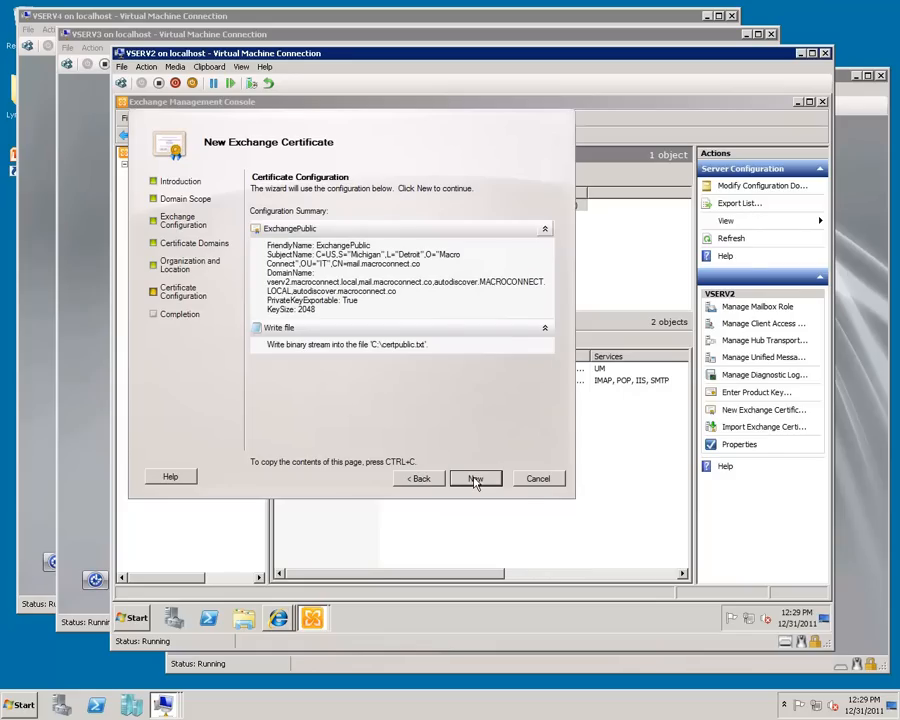
click(476, 478)
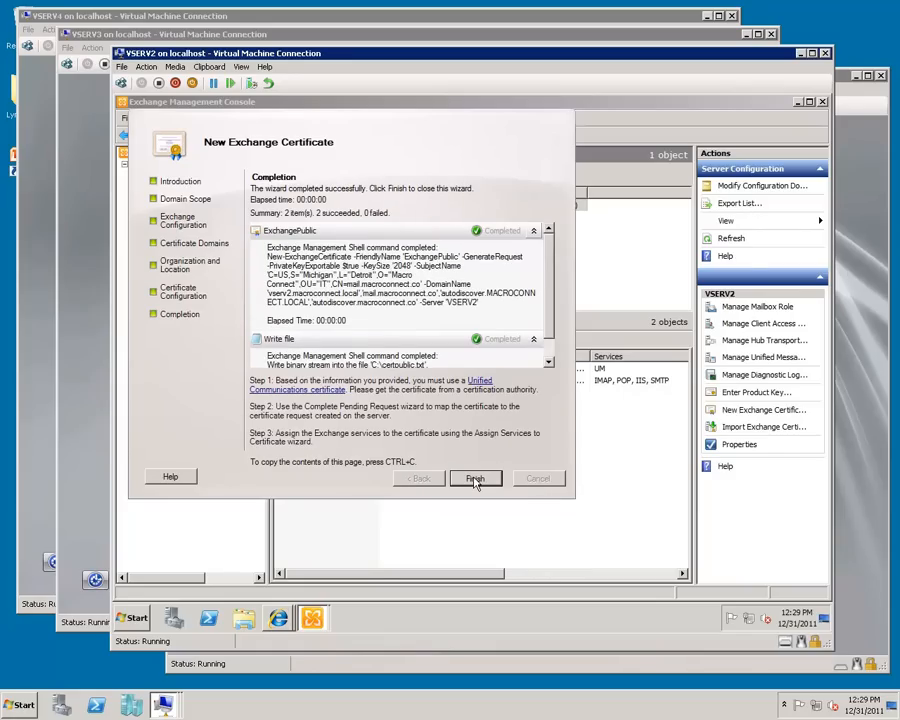
click(474, 478)
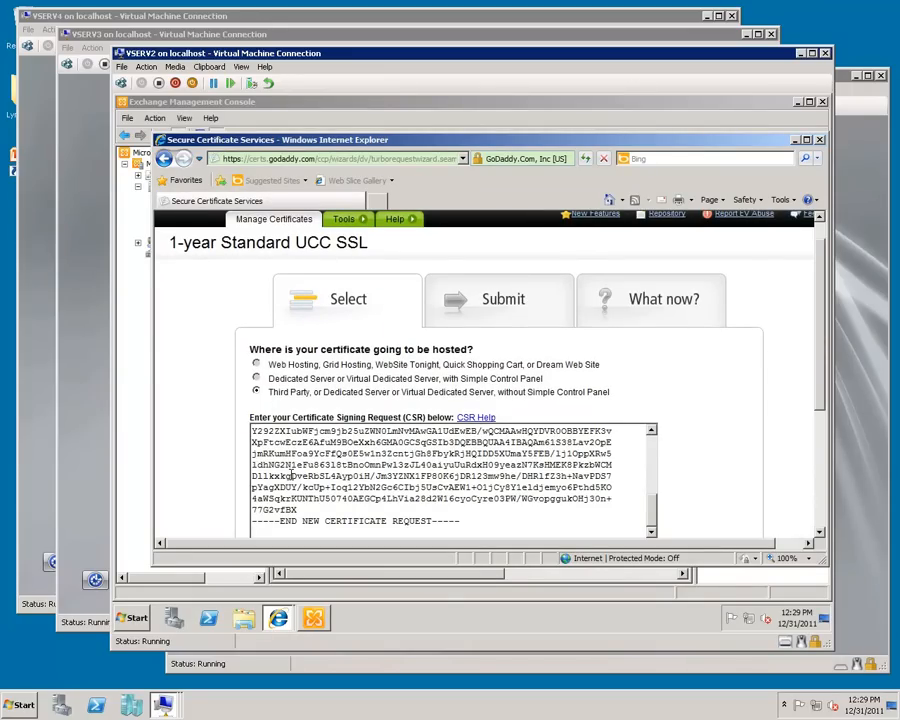
Review the pasted CSR's subject alternative names and continue to GoDaddy's submit review page
scroll(down, 3)
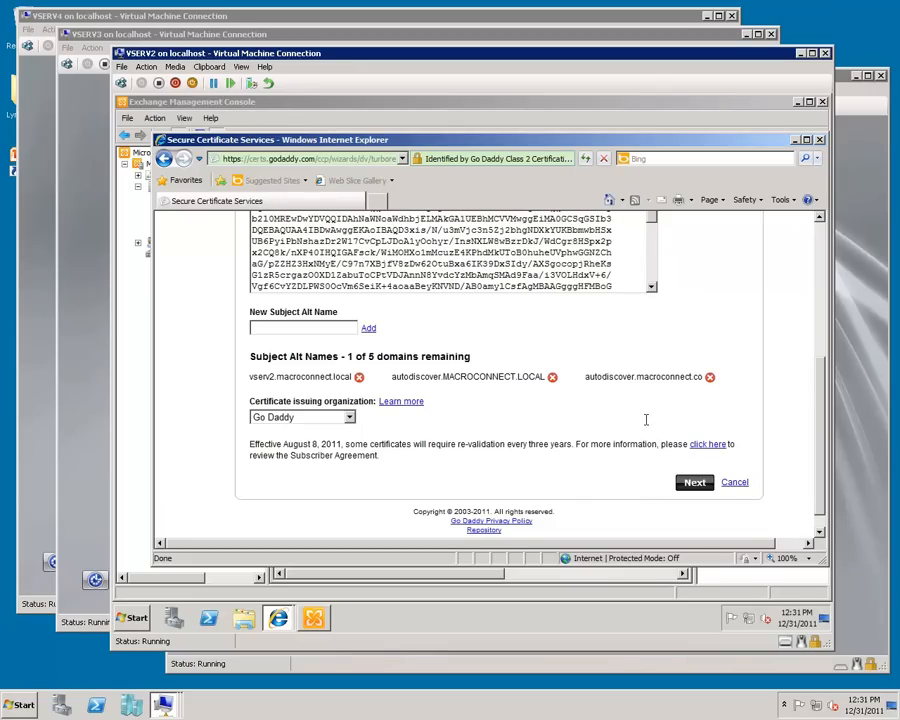
click(694, 482)
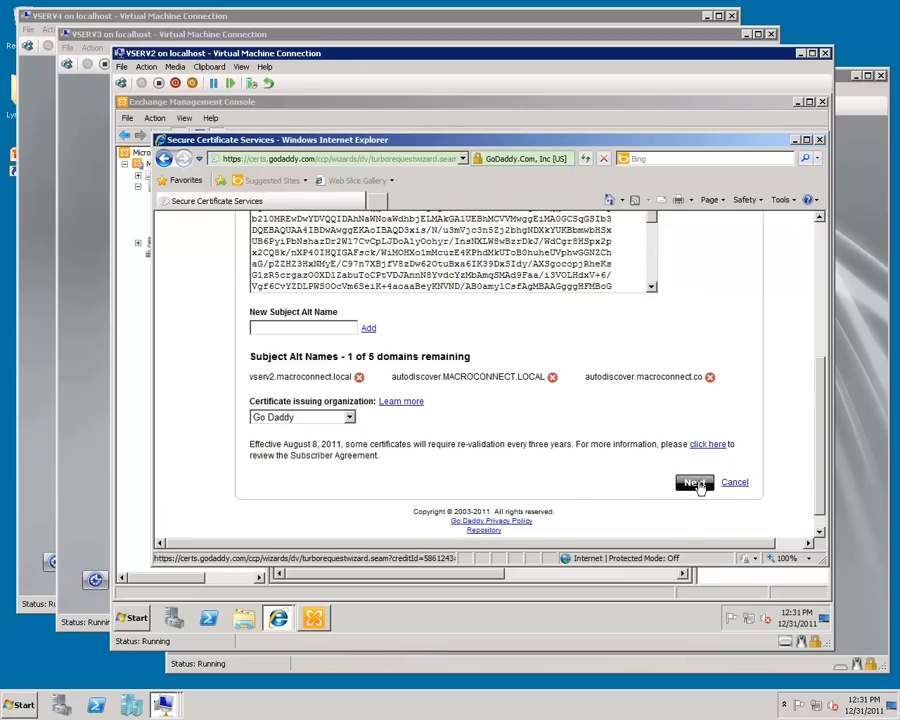
click(694, 482)
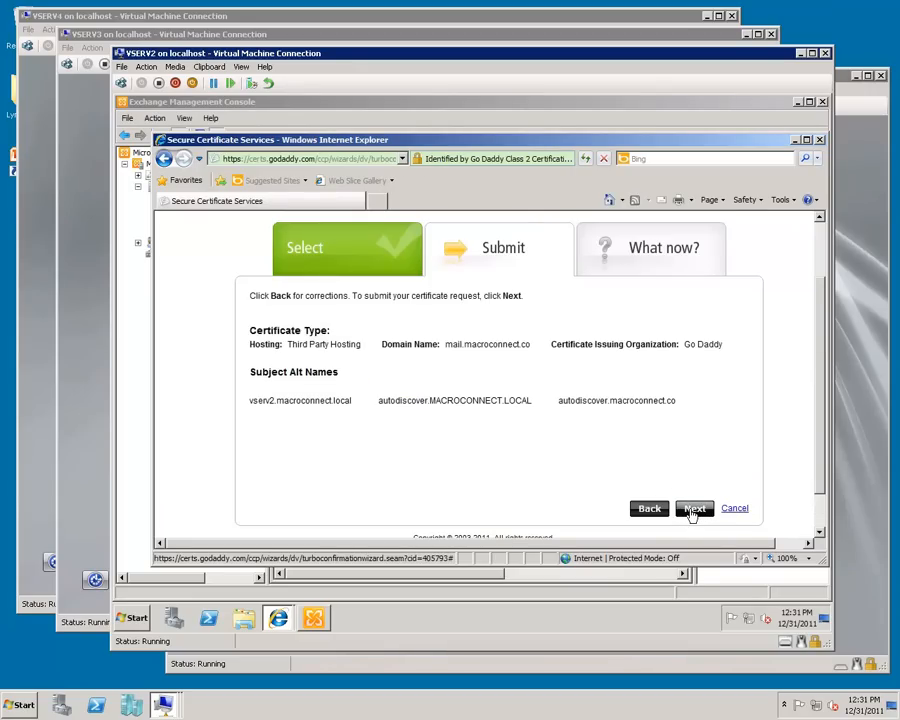
Submit the Standard UCC SSL certificate request to GoDaddy and finish the wizard
click(694, 508)
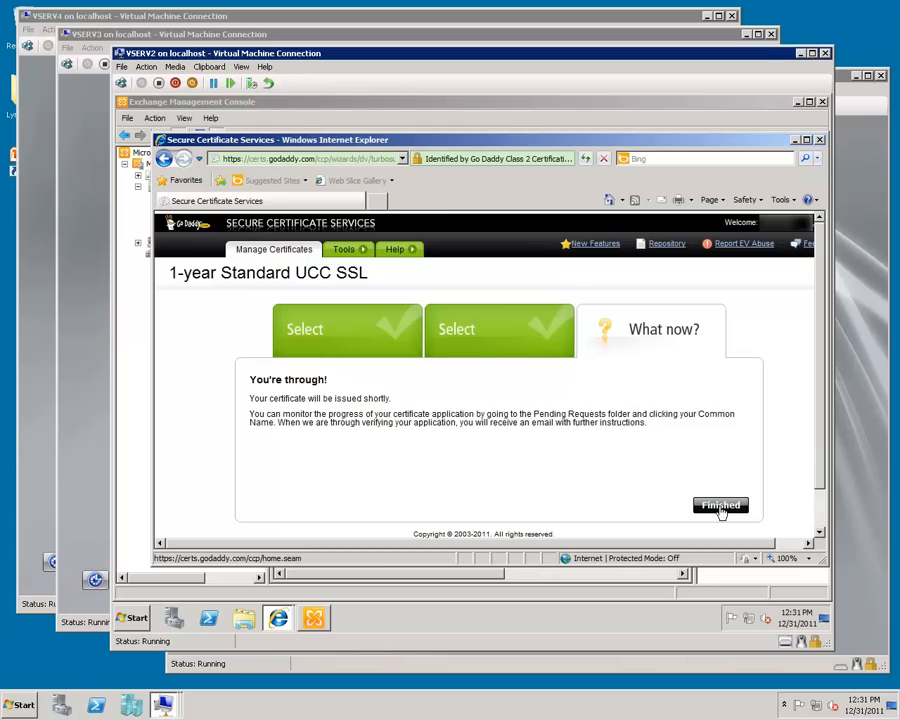
click(720, 505)
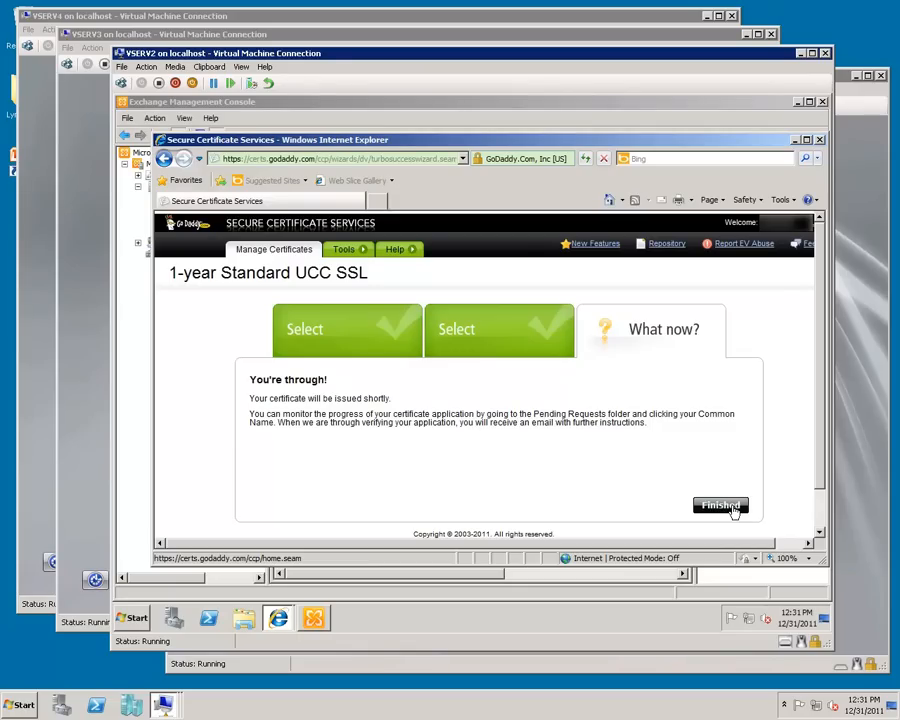
mouse_move(731, 512)
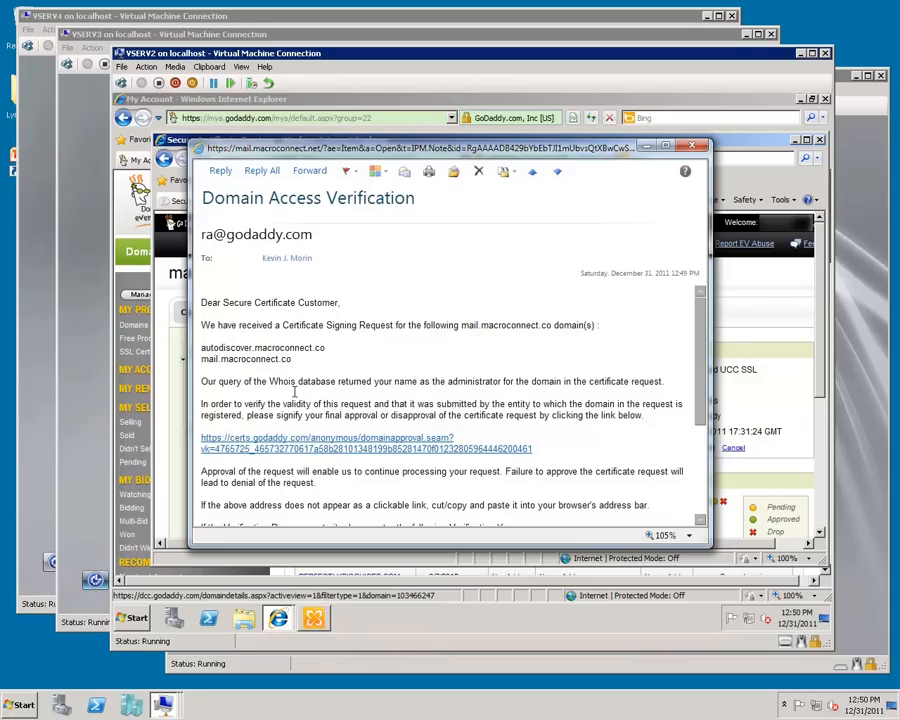
mouse_move(300, 443)
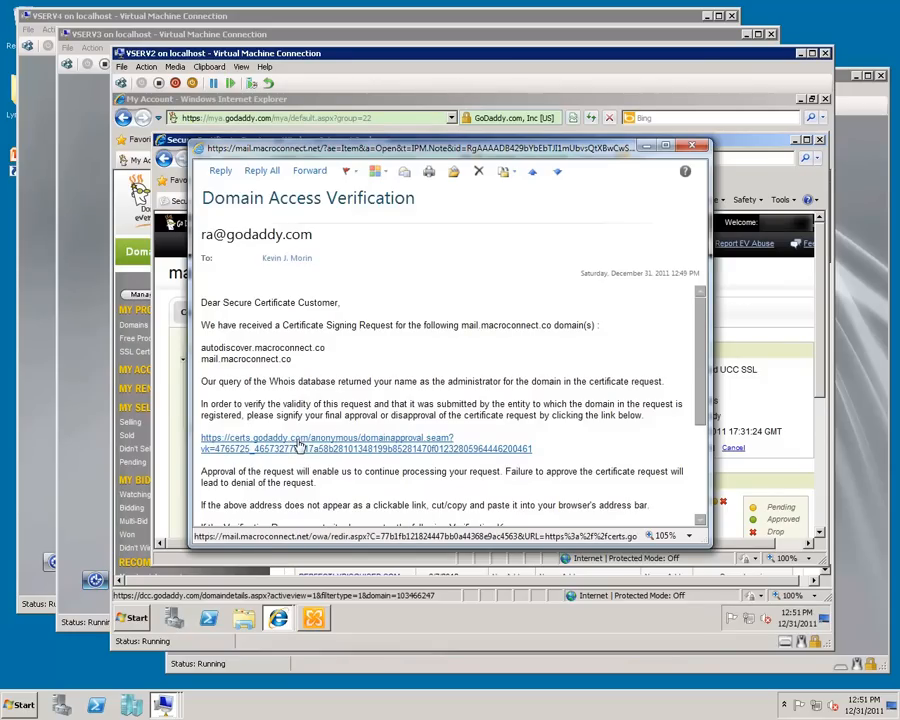
Approve the domain access request for mail and autodiscover macroconnect.co from the verification email
click(326, 437)
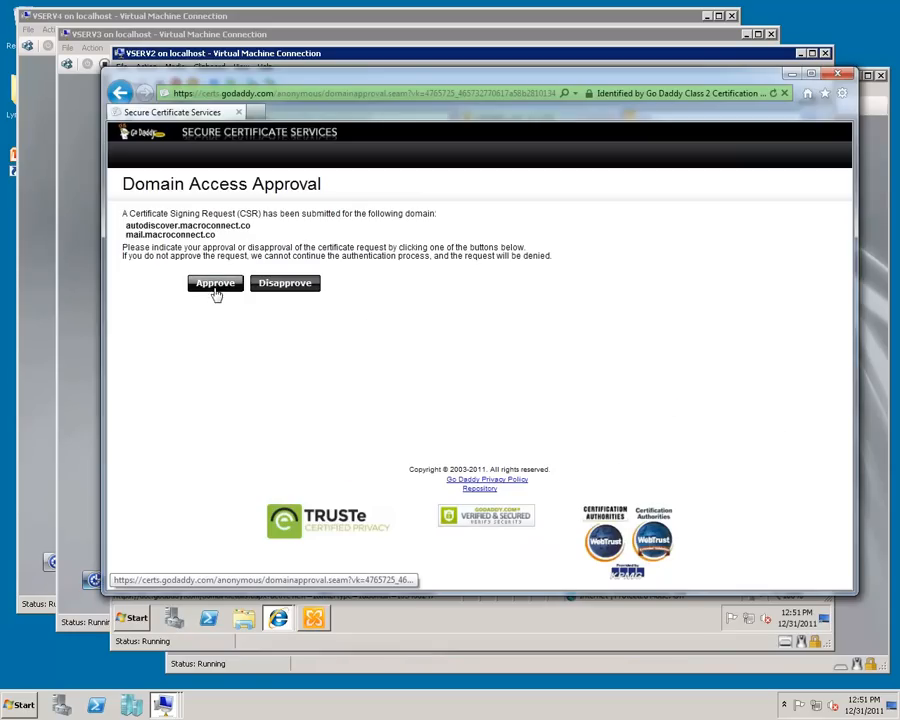
click(214, 283)
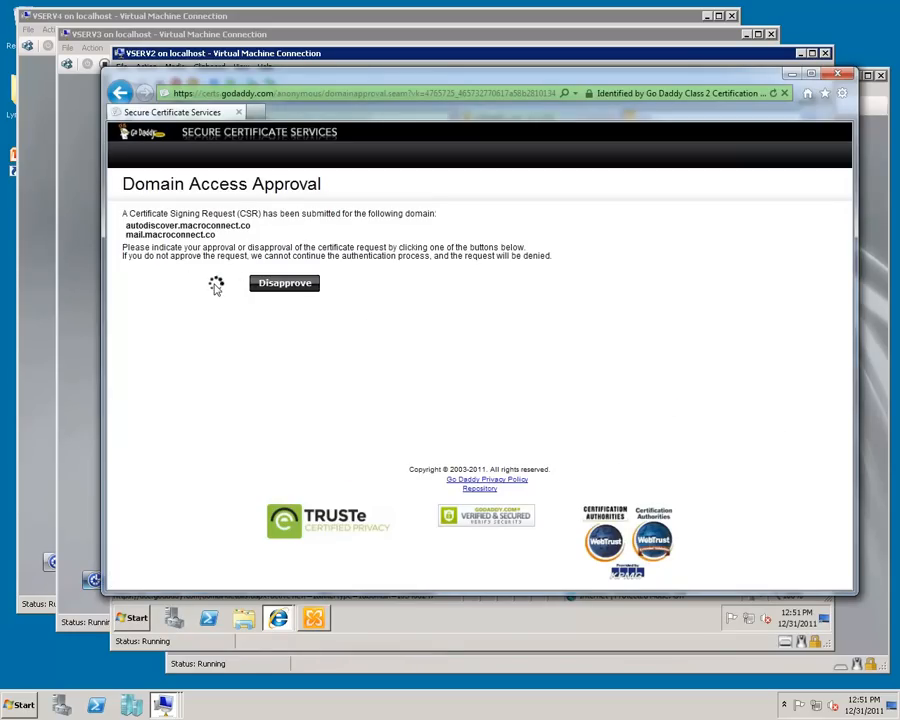
click(216, 283)
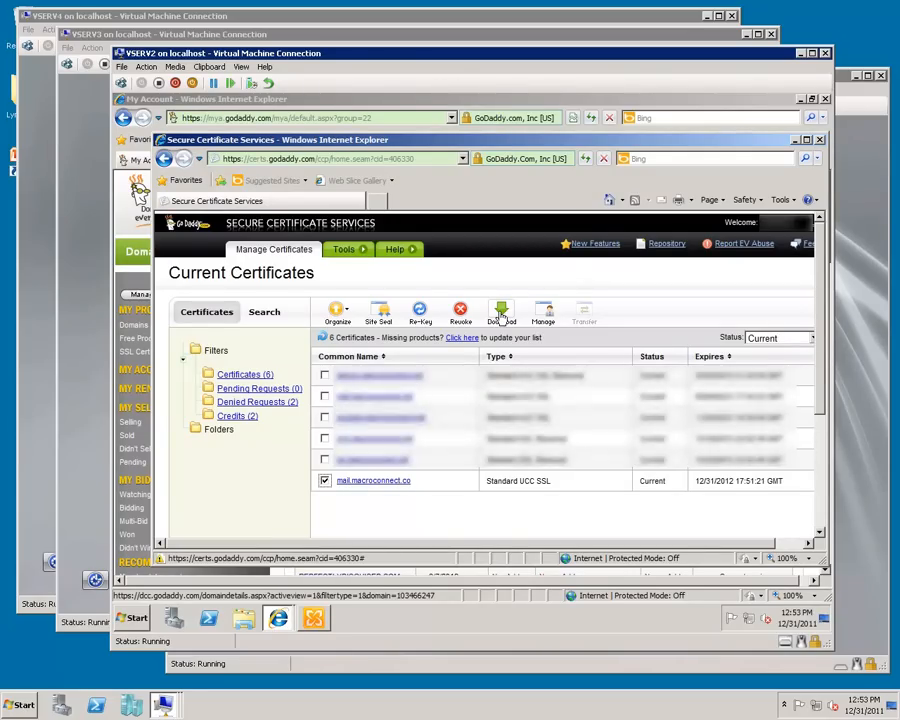
Download the IIS7 certificate zip for mail.macroconnect.co and save it to the Desktop
click(500, 311)
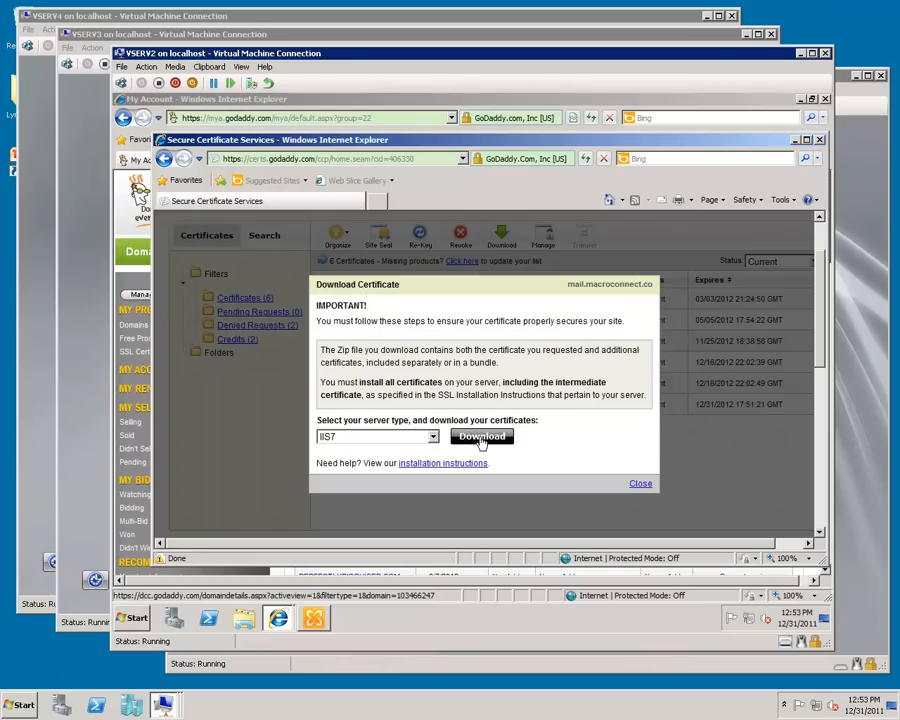
click(481, 437)
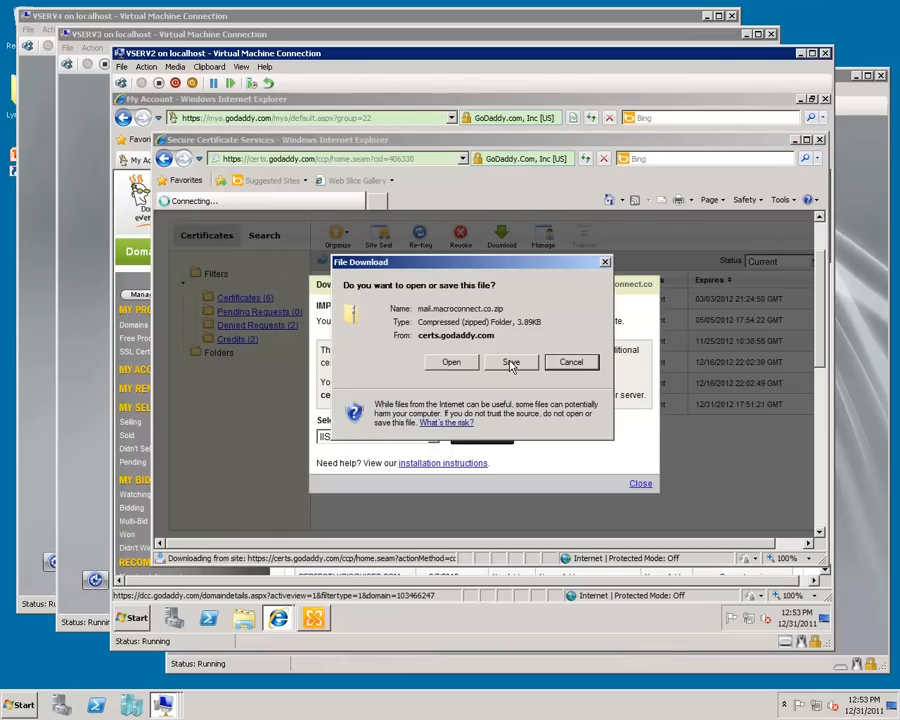
click(511, 362)
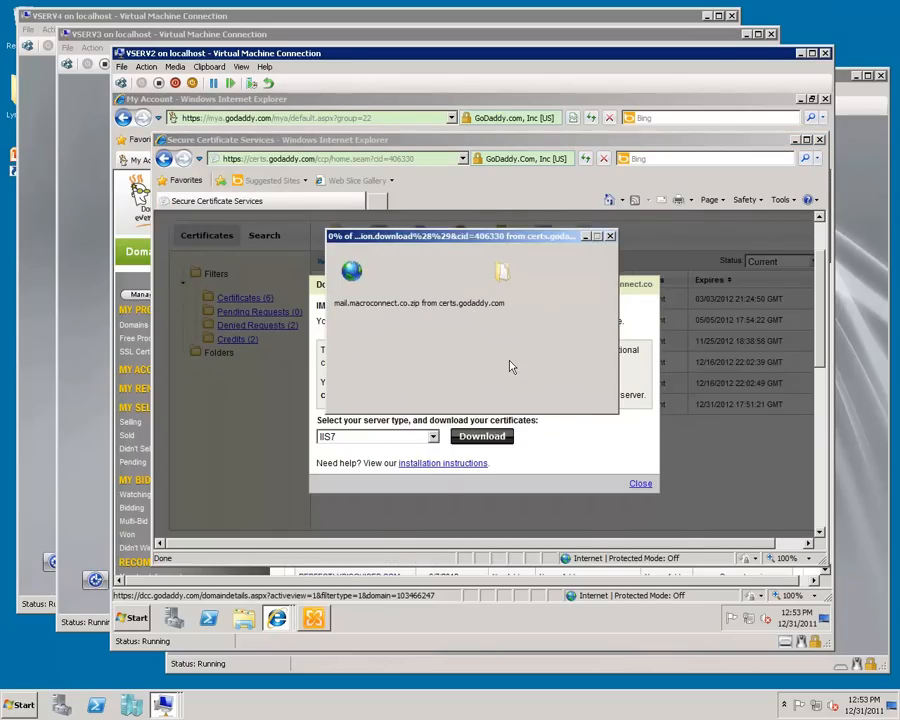
click(481, 436)
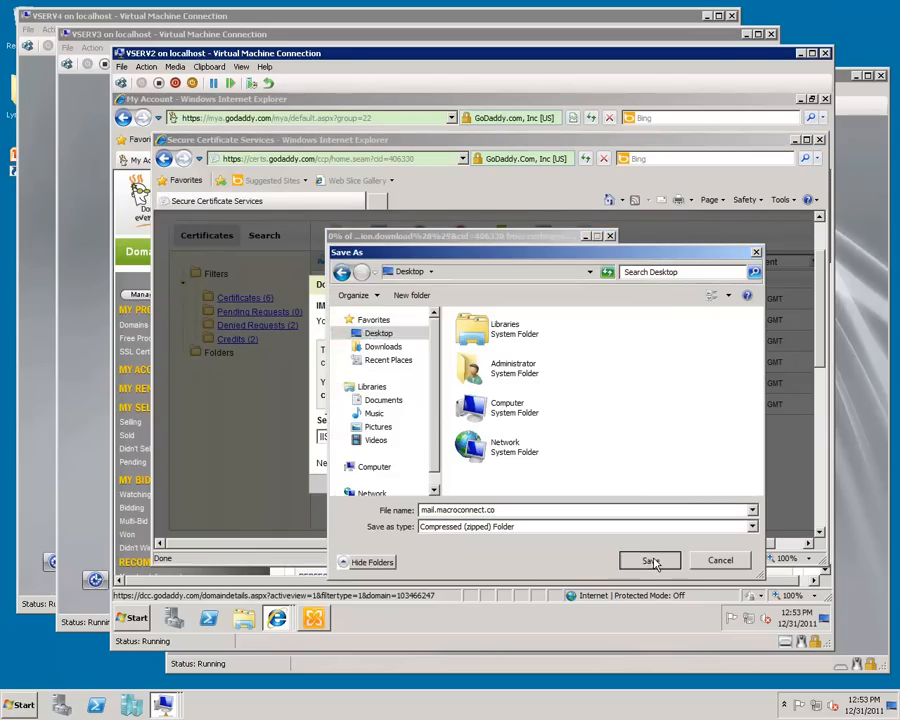
click(649, 560)
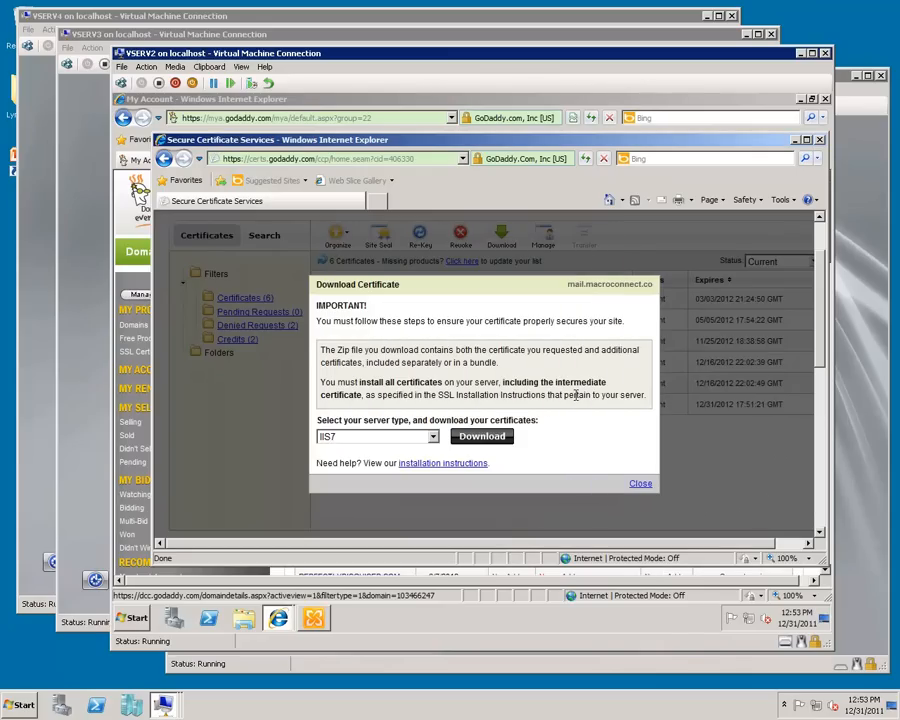
mouse_move(648, 207)
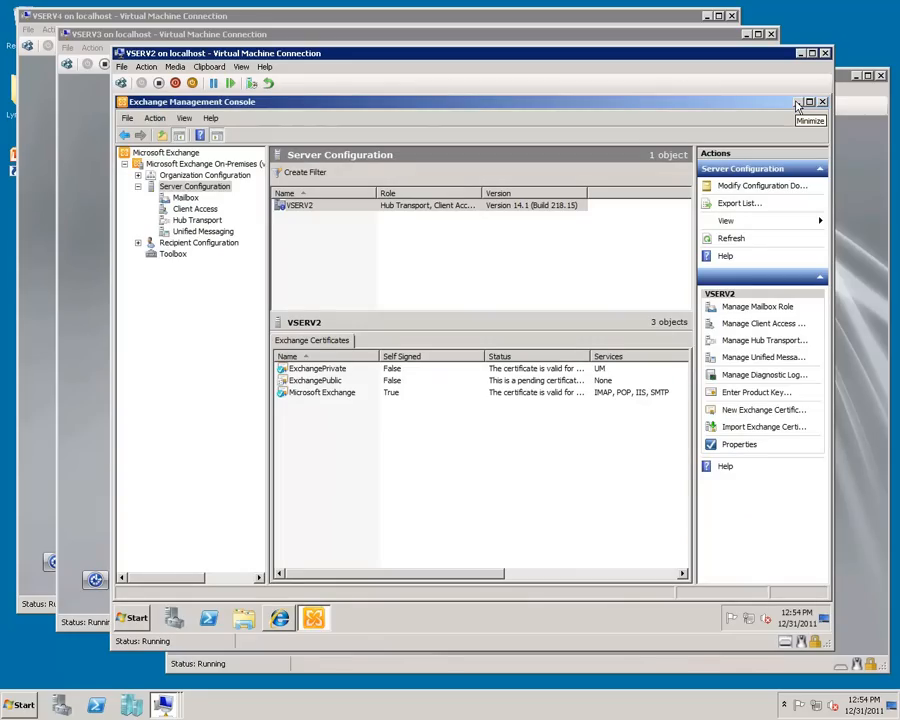
Minimize the Exchange console and extract gd_iis_intermediates and mail.macroconnect.co to the Desktop
click(799, 101)
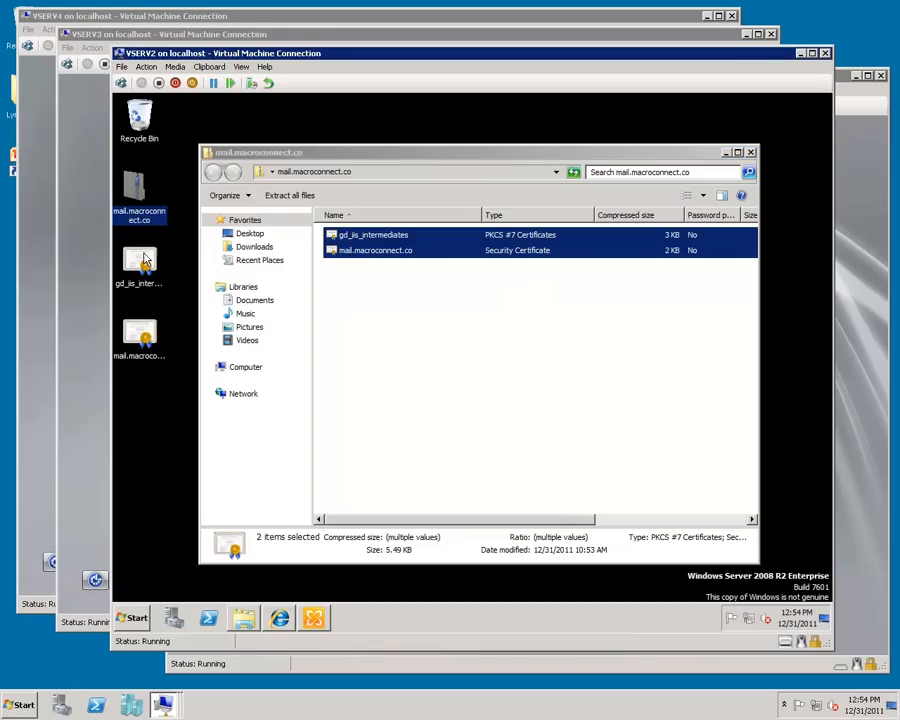
click(133, 618)
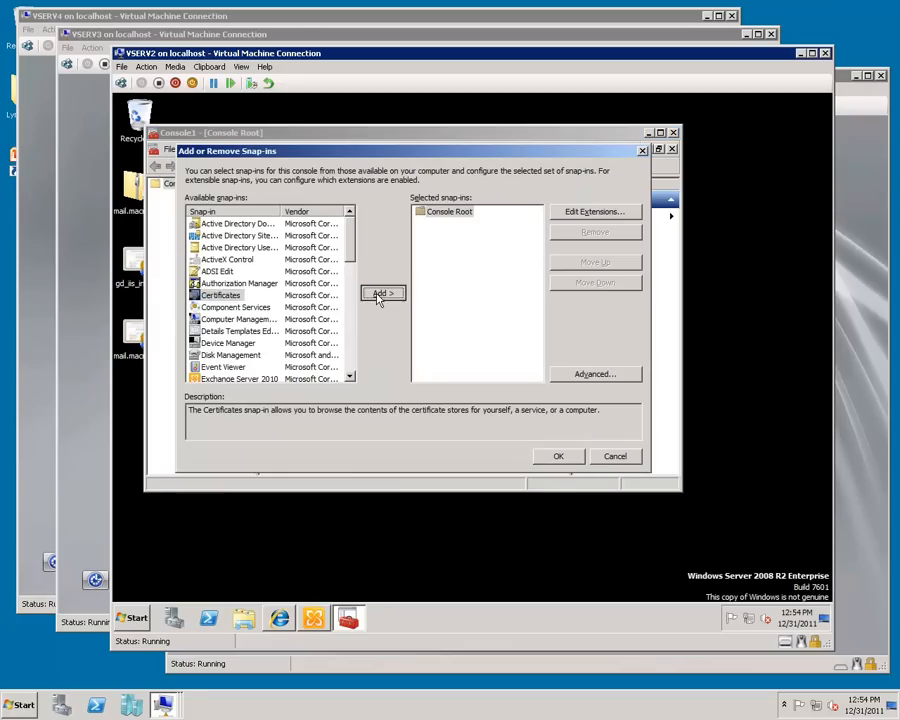
Add the Certificates snap-in for the local computer account to the management console
click(383, 293)
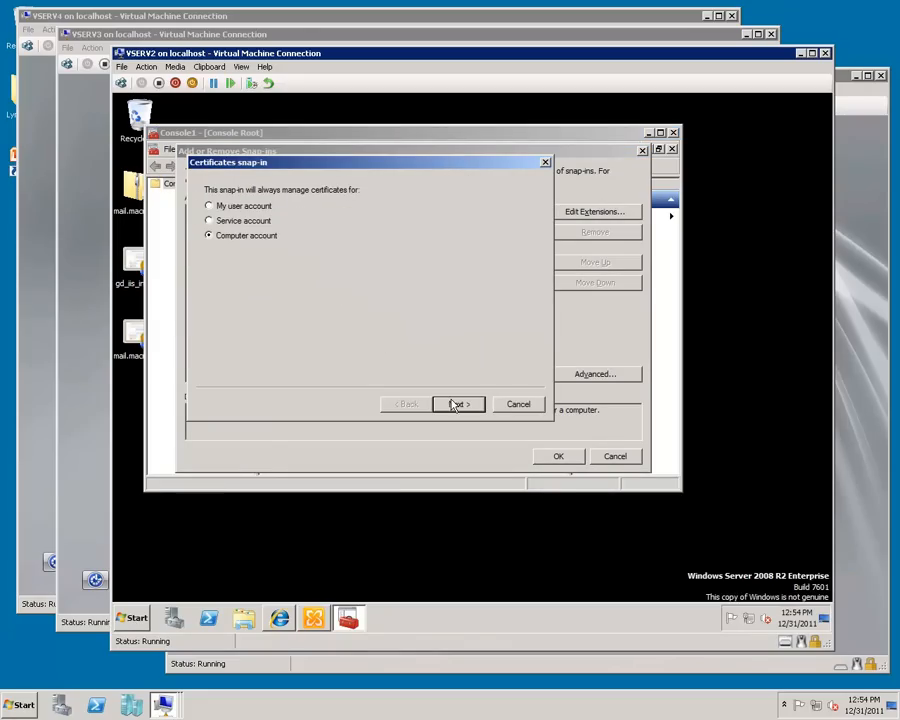
click(459, 404)
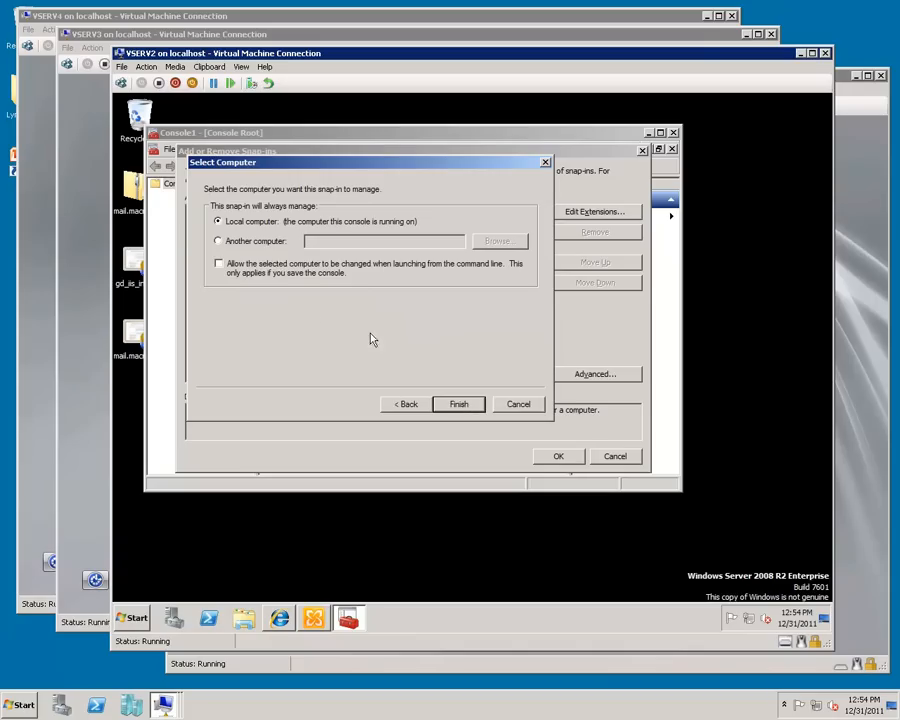
click(458, 404)
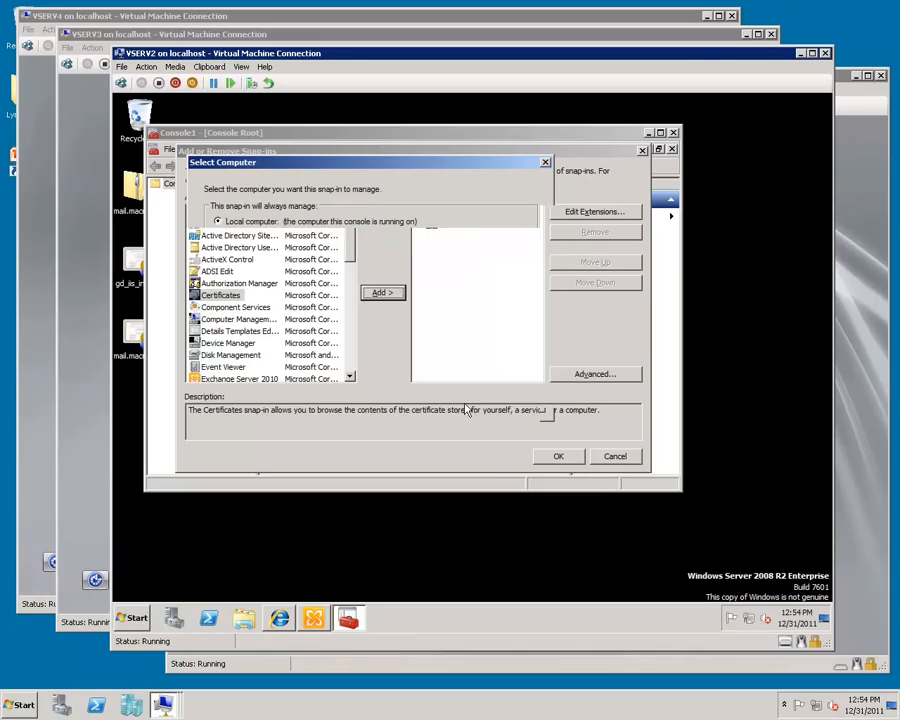
click(558, 456)
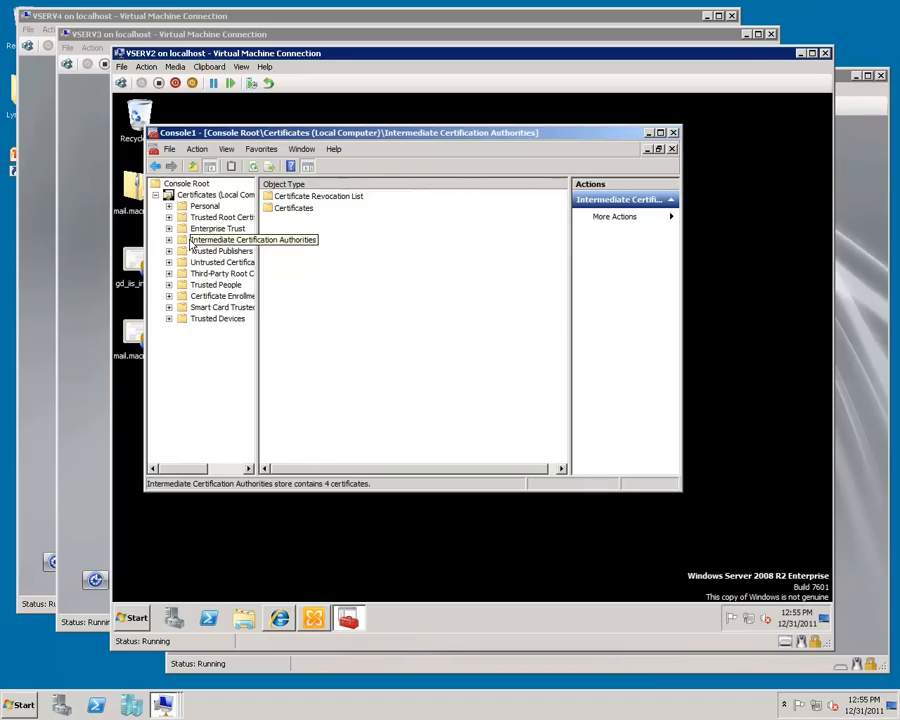
Import gd_iis_intermediates into Intermediate Certification Authorities and dismiss the success message
right_click(254, 239)
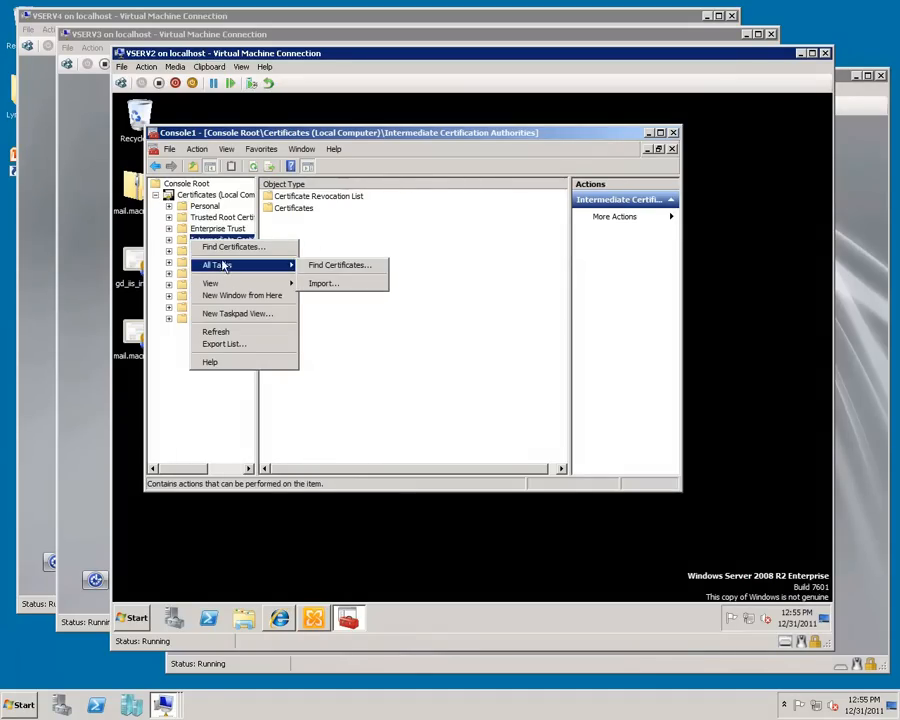
mouse_move(295, 270)
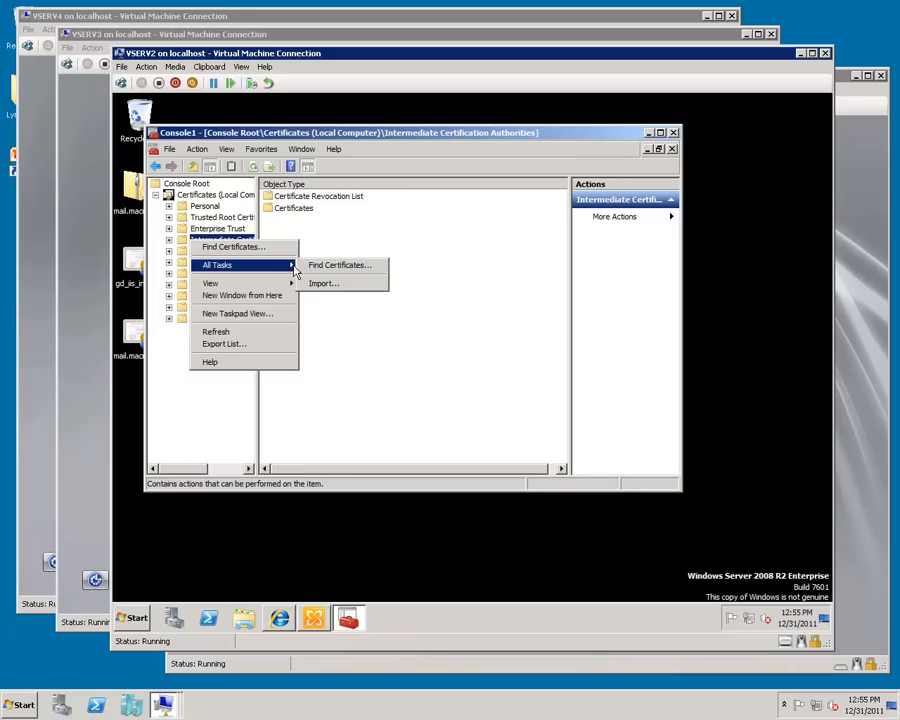
click(322, 283)
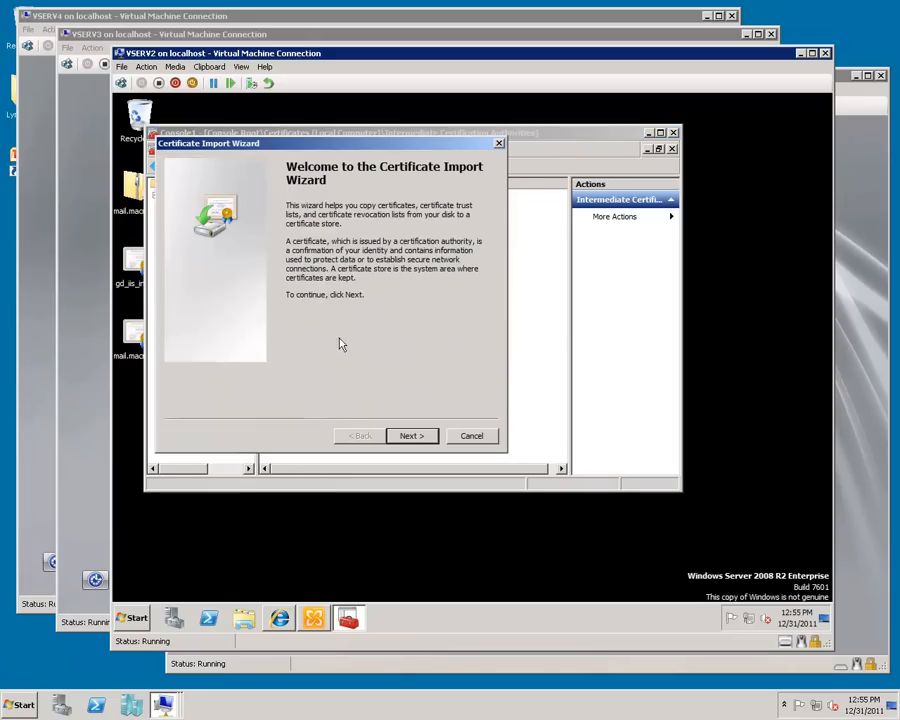
click(411, 435)
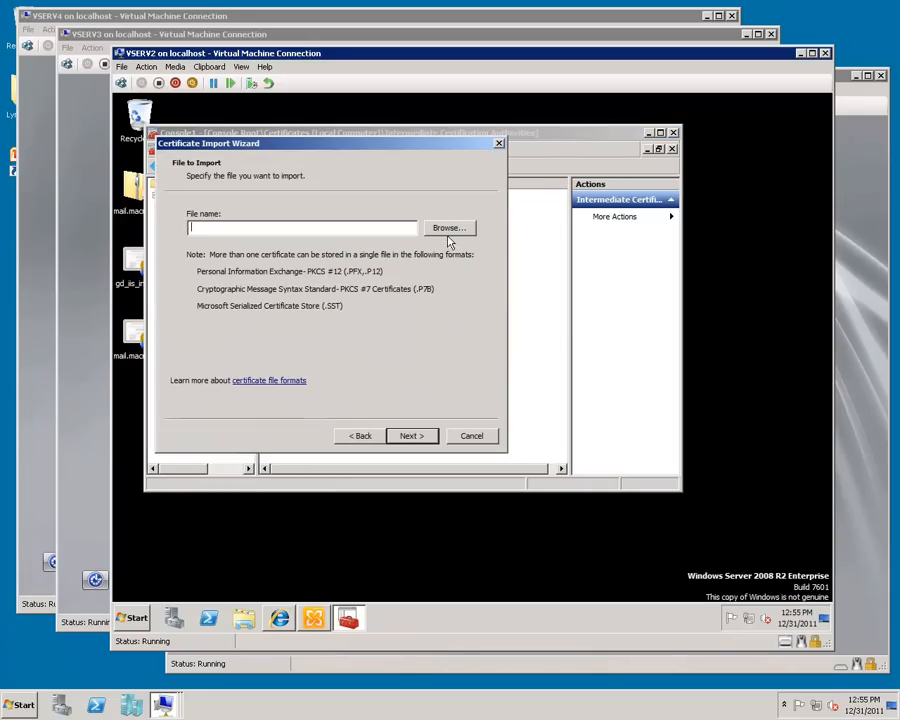
click(448, 227)
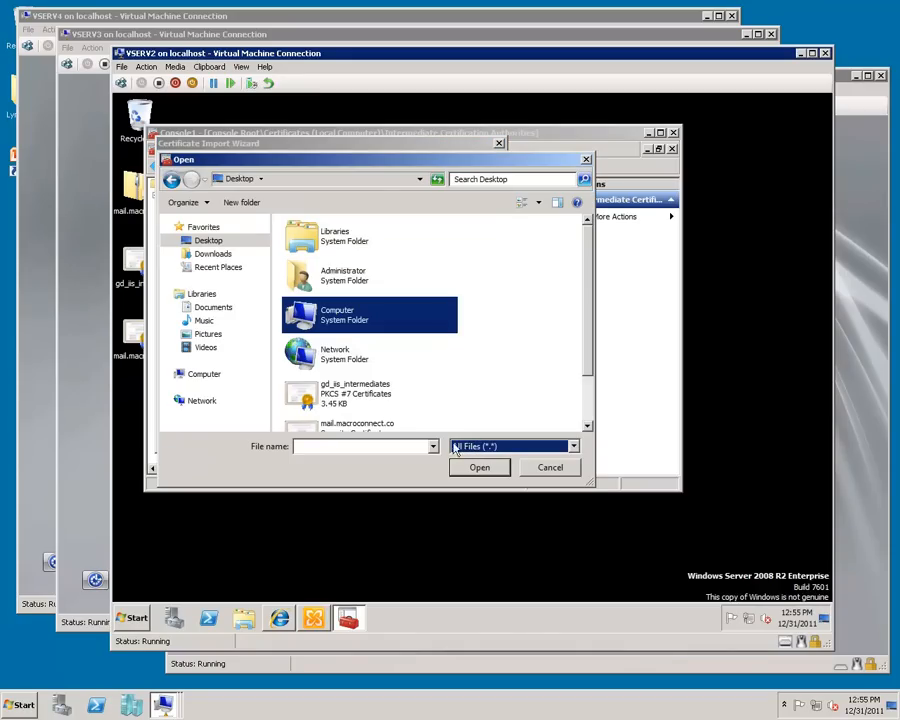
click(355, 393)
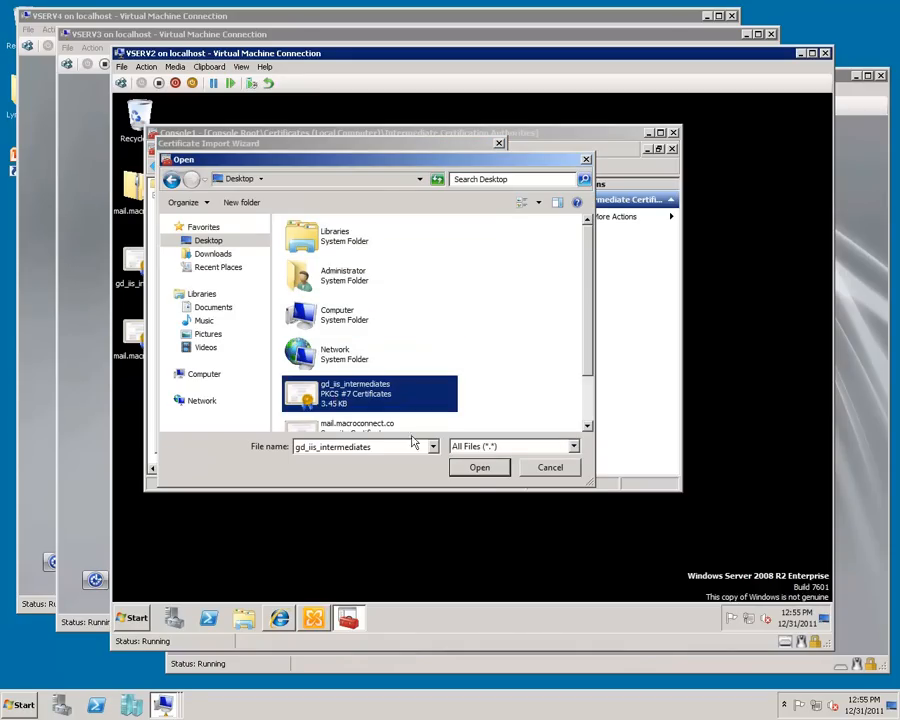
click(479, 467)
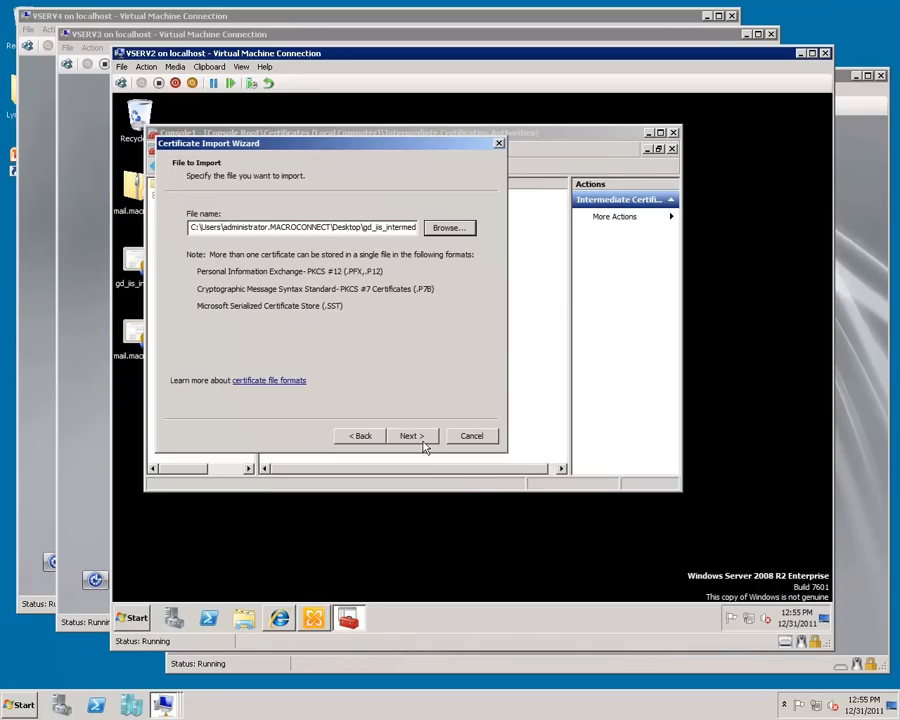
click(410, 435)
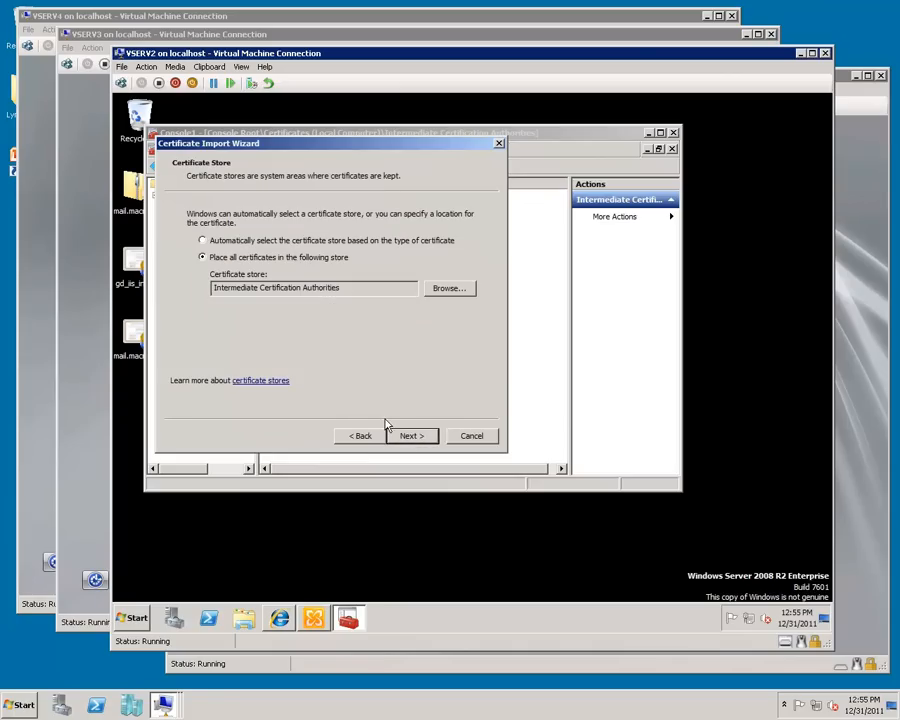
mouse_move(308, 300)
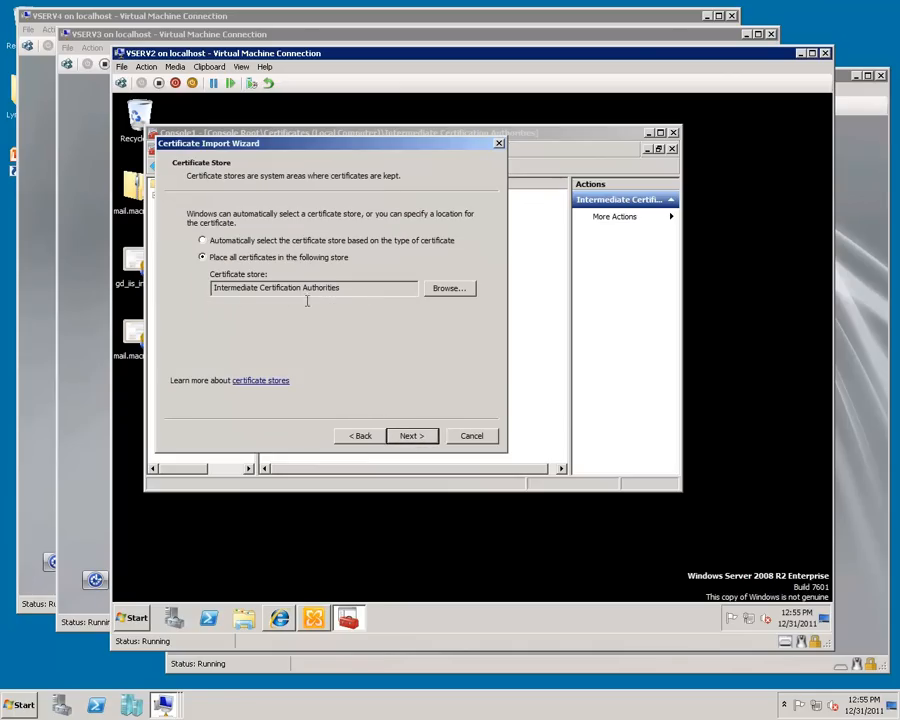
click(411, 435)
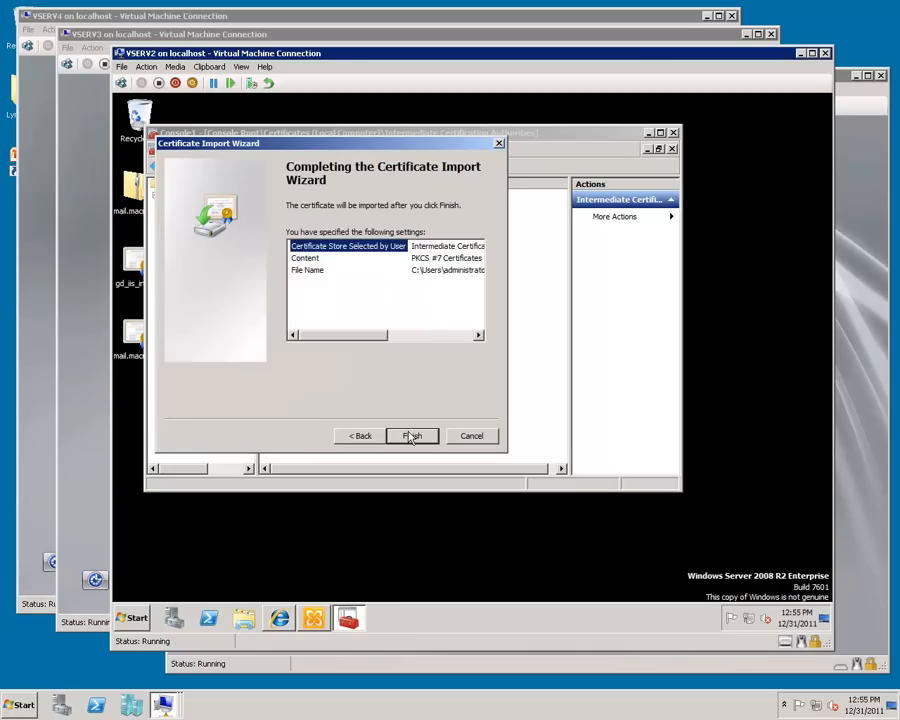
click(412, 435)
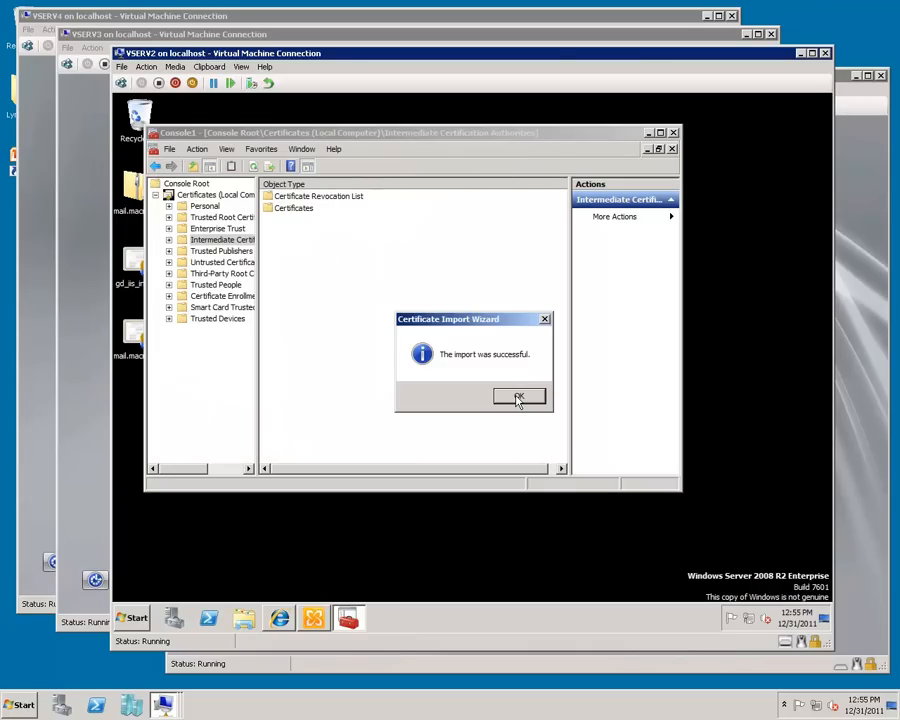
click(519, 396)
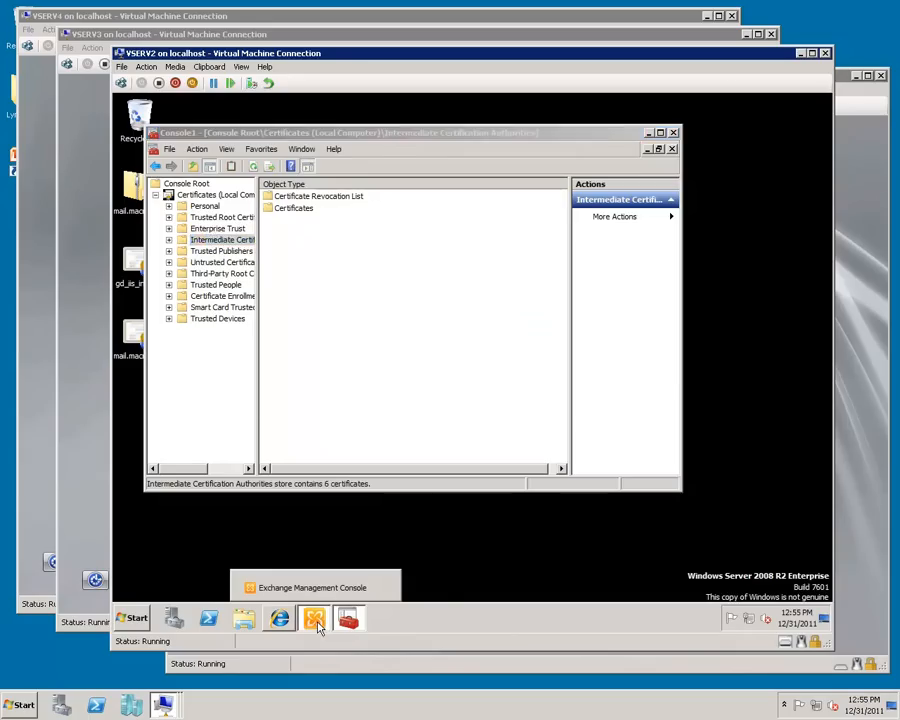
Complete the pending ExchangePublic request using mail.macroconnect.co from the Desktop and check its status
click(313, 617)
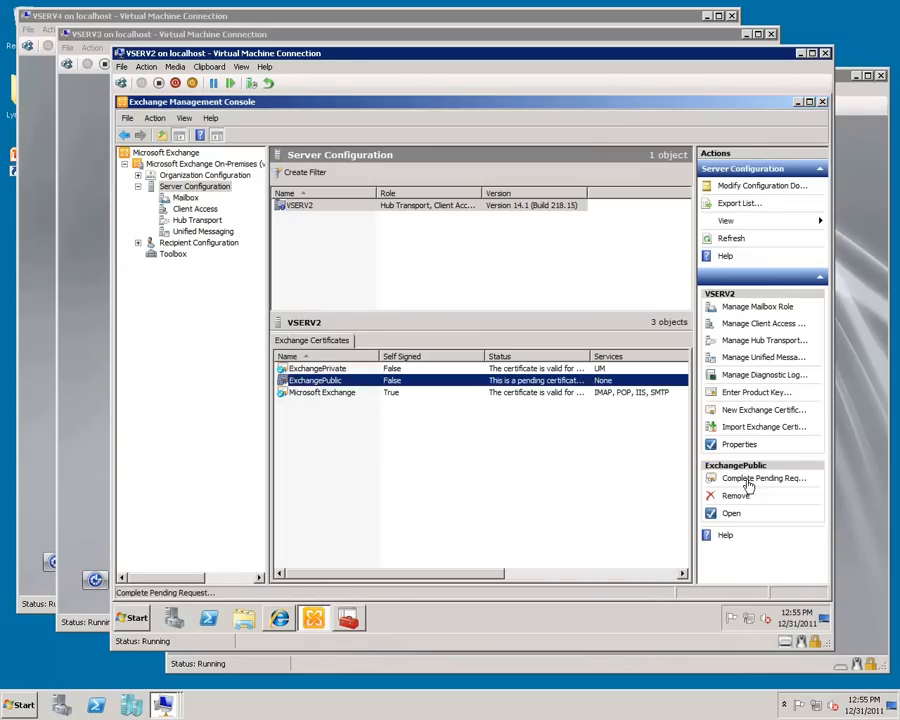
click(762, 478)
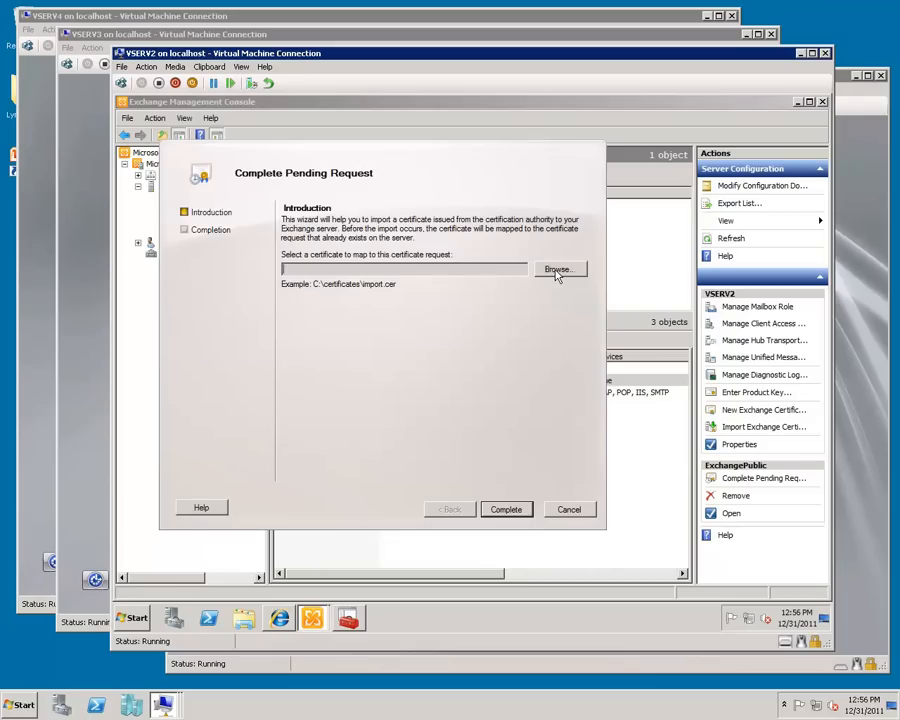
click(558, 270)
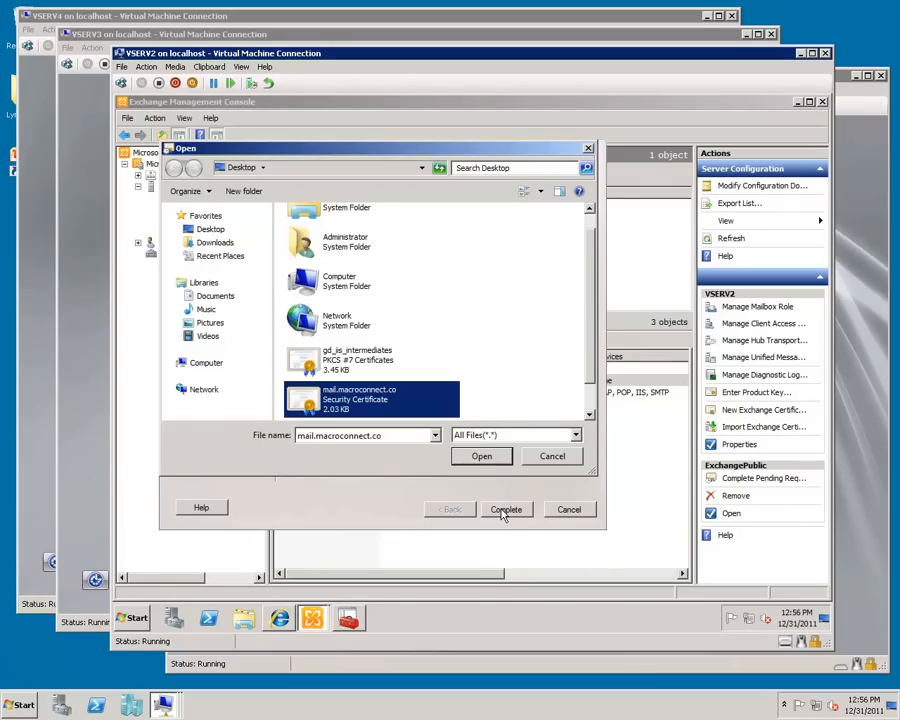
mouse_move(487, 435)
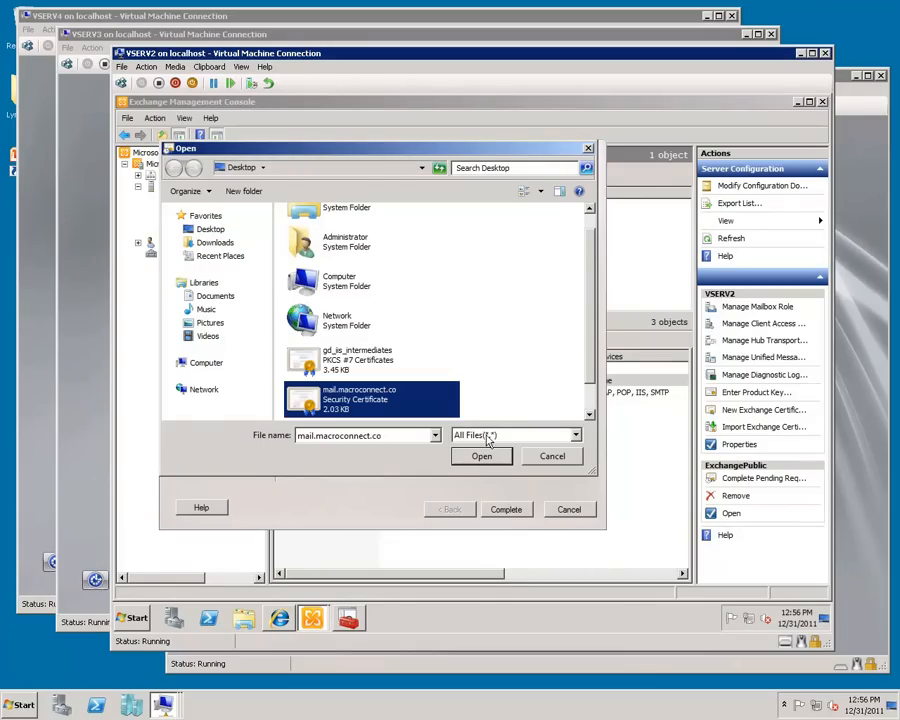
mouse_move(483, 463)
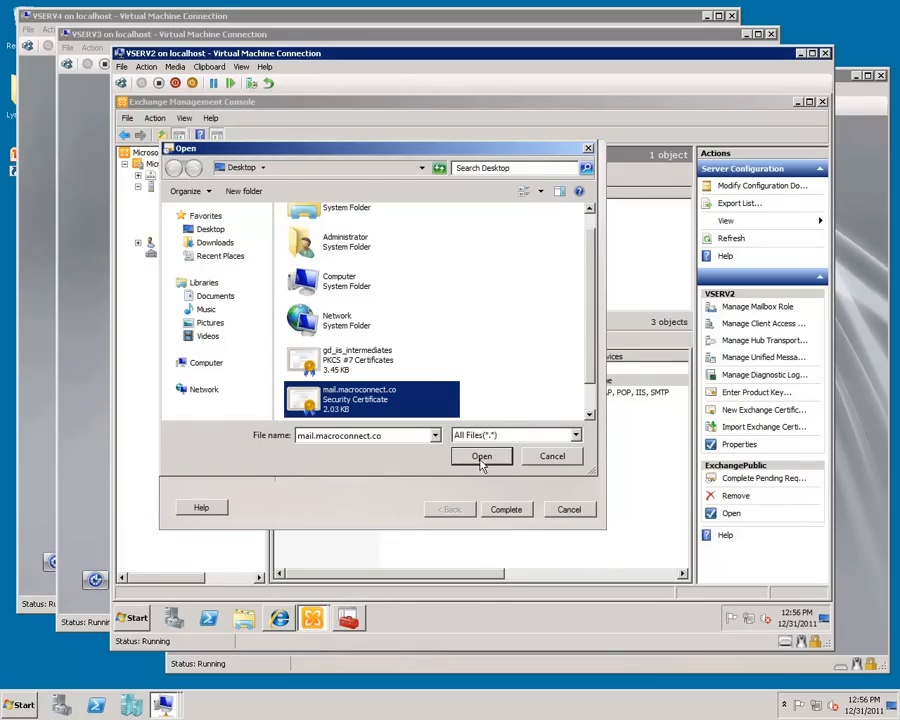
click(481, 456)
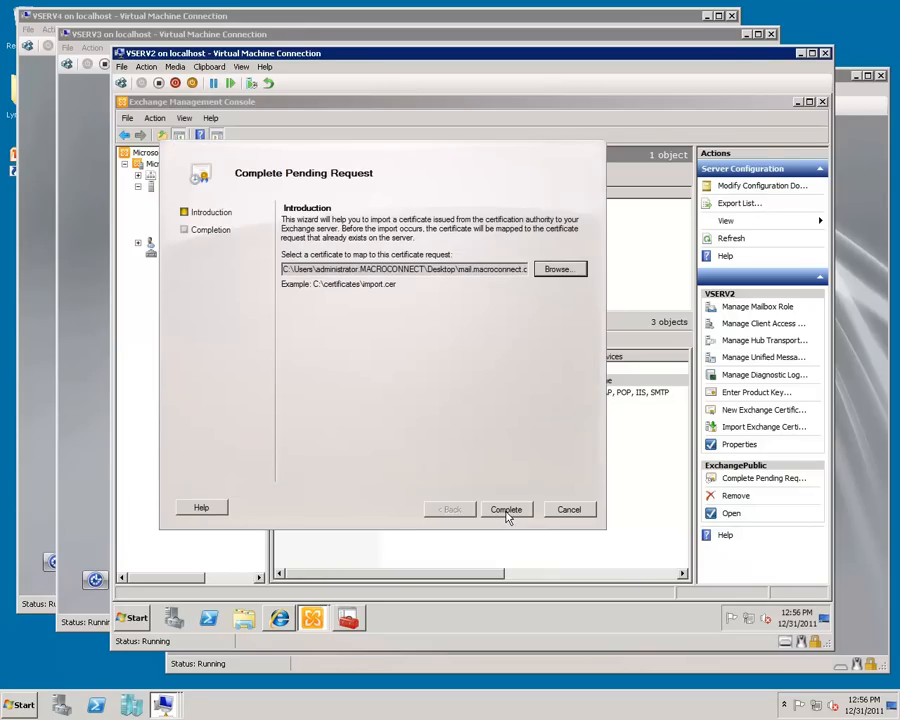
click(506, 509)
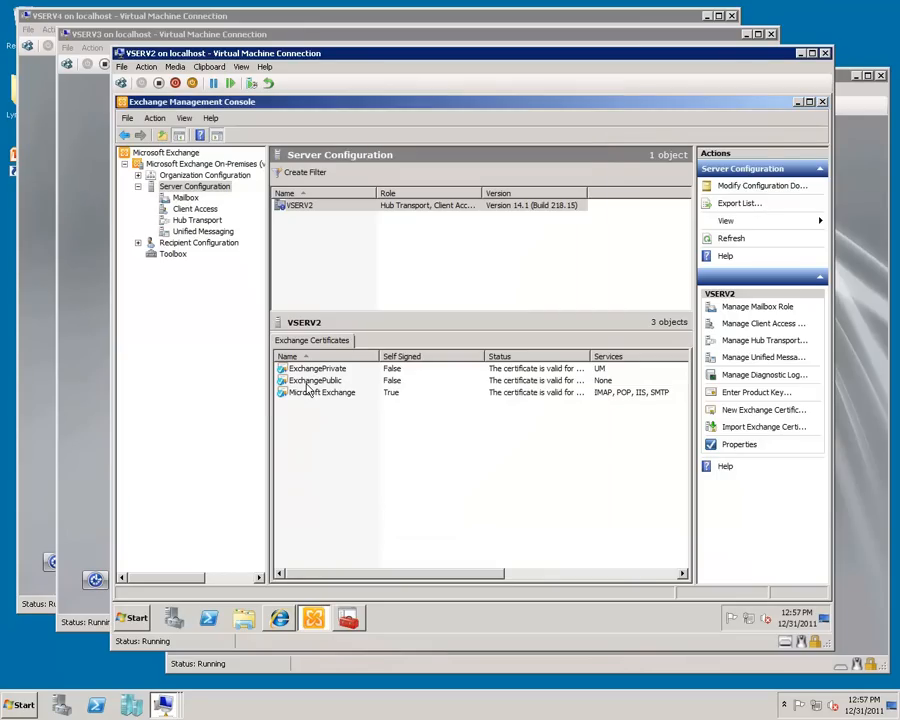
click(315, 380)
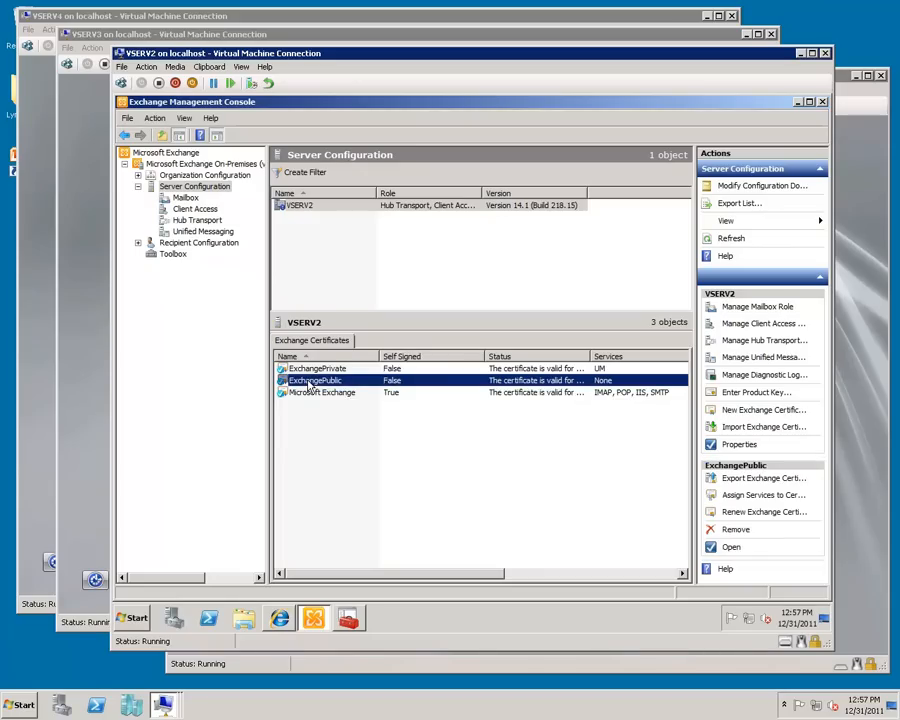